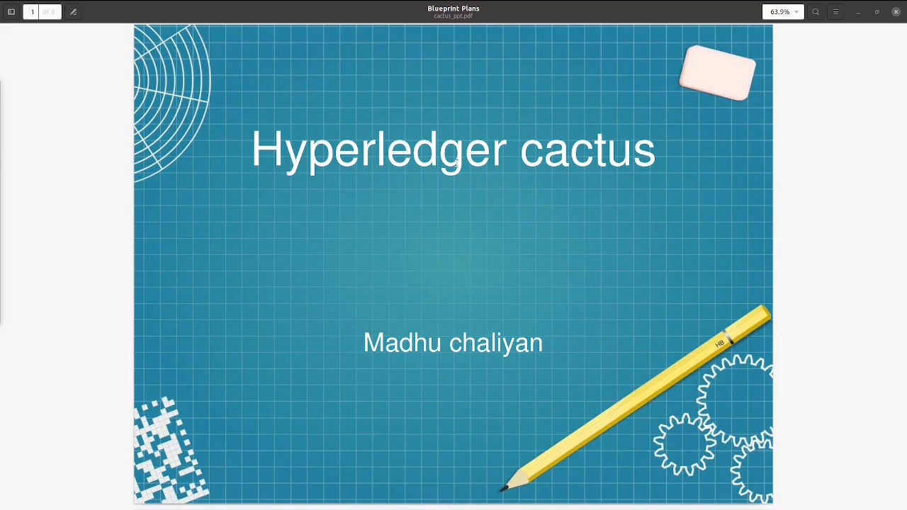
mouse_move(464, 164)
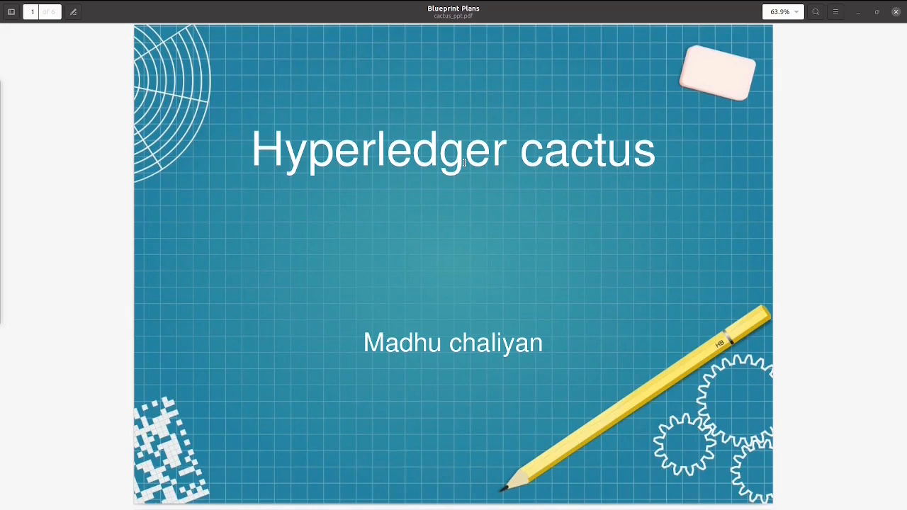
mouse_move(581, 157)
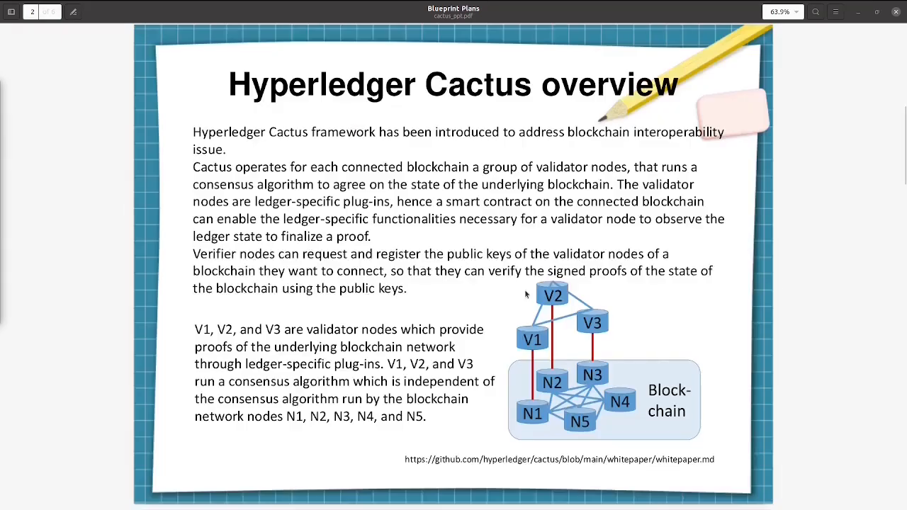
mouse_move(501, 397)
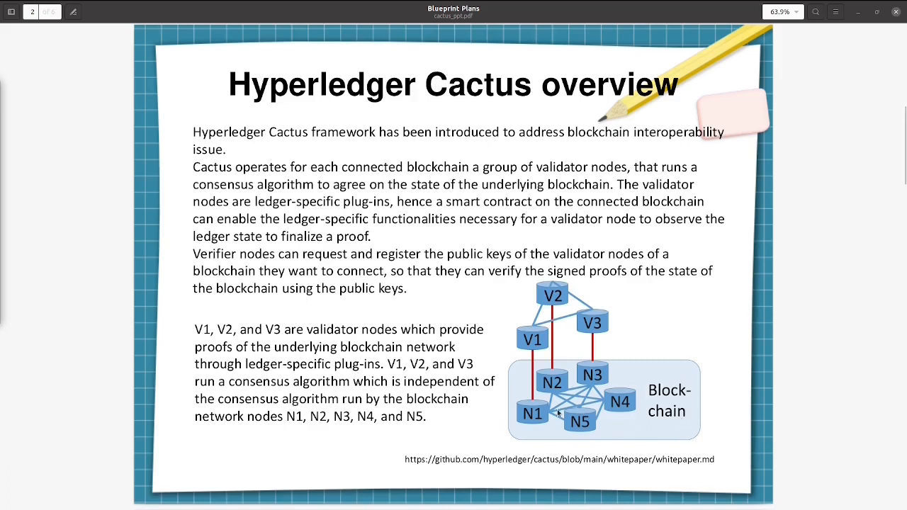
mouse_move(615, 411)
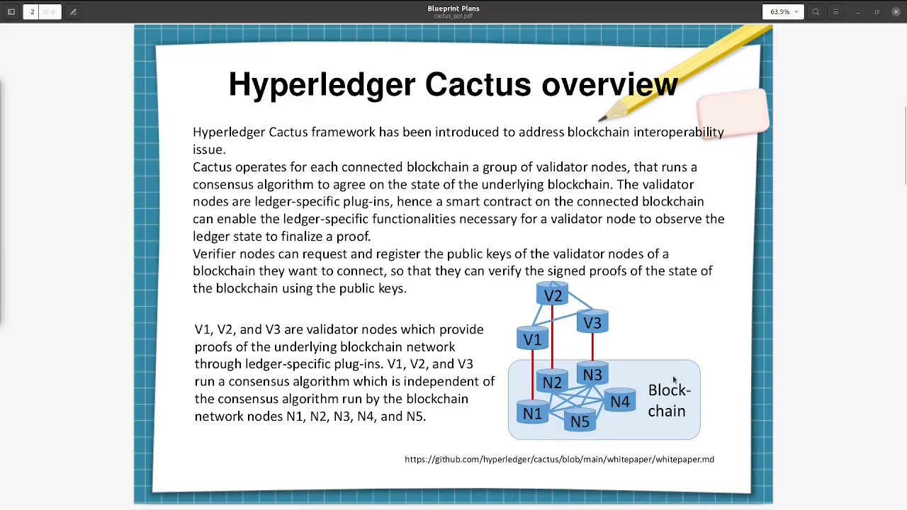
mouse_move(583, 411)
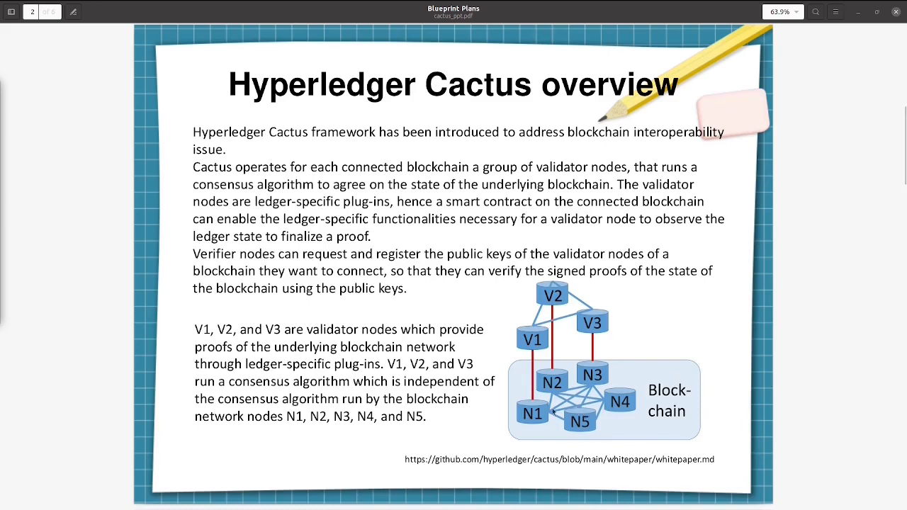
mouse_move(246, 92)
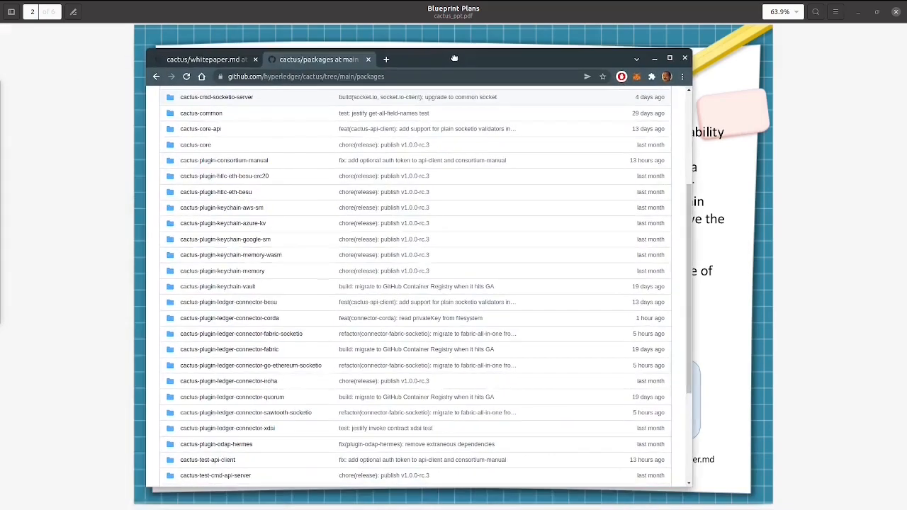
mouse_move(384, 380)
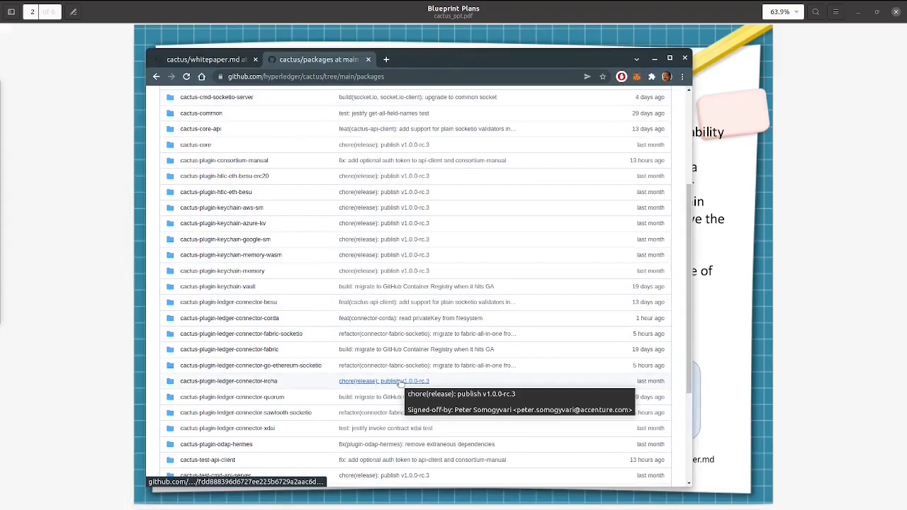
mouse_move(292, 366)
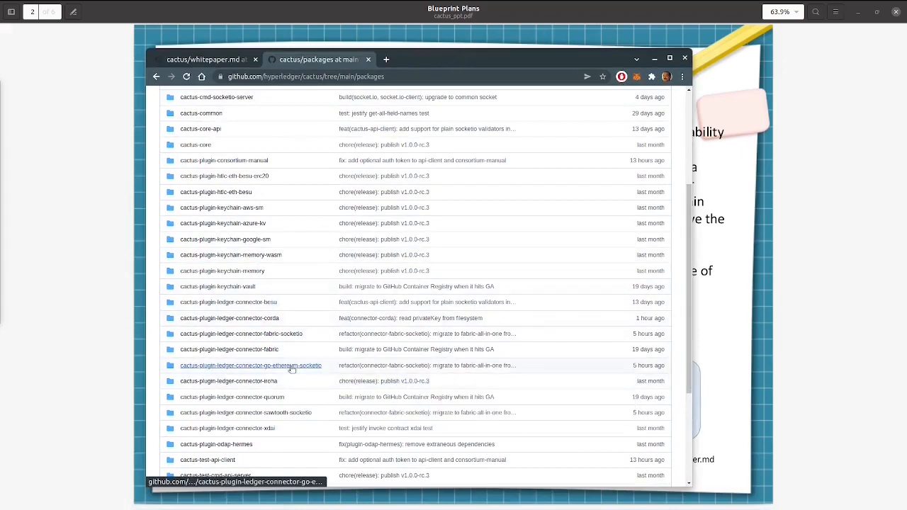
mouse_move(284, 349)
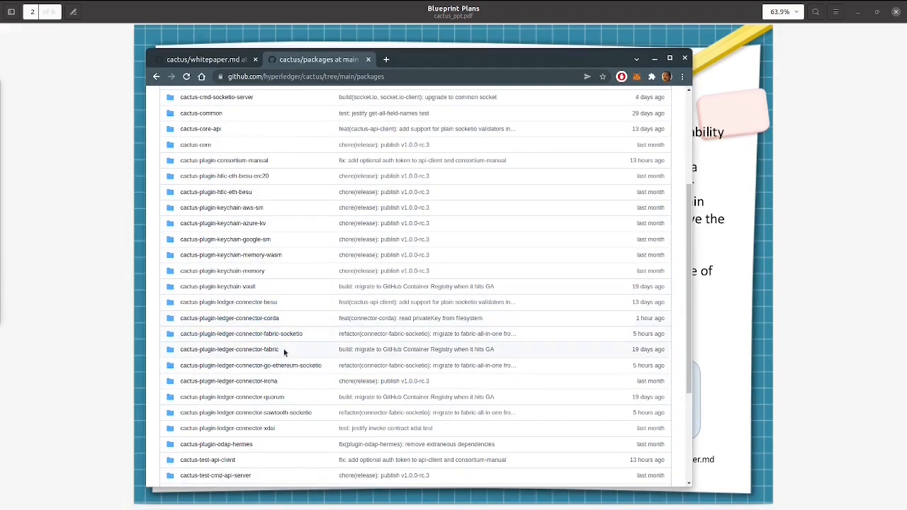
mouse_move(359, 412)
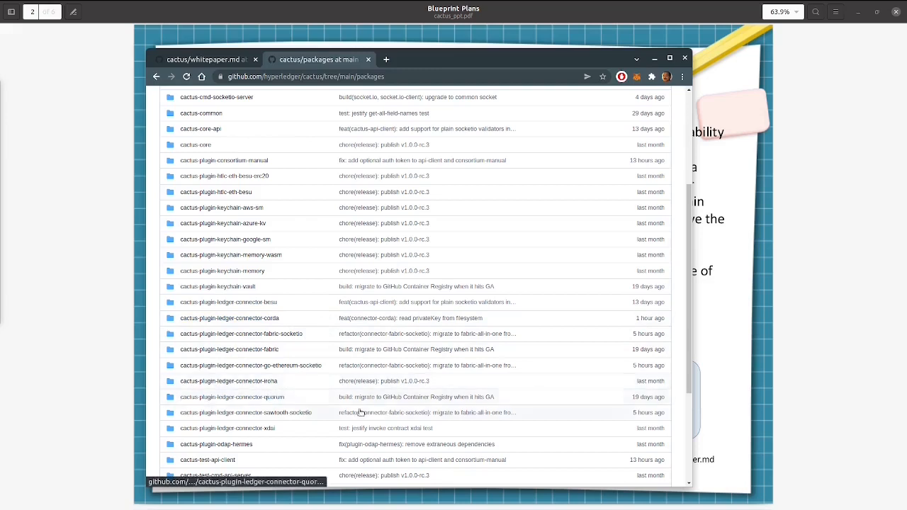
mouse_move(318, 448)
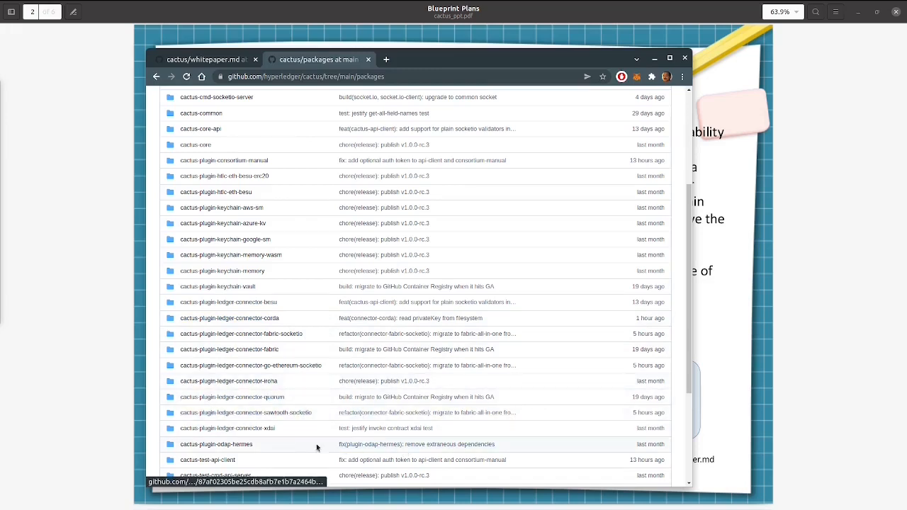
mouse_move(529, 215)
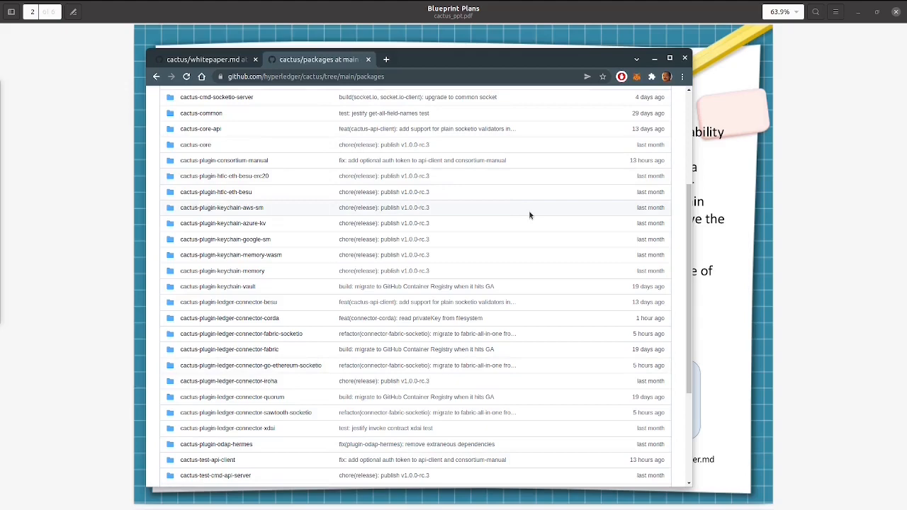
mouse_move(241, 334)
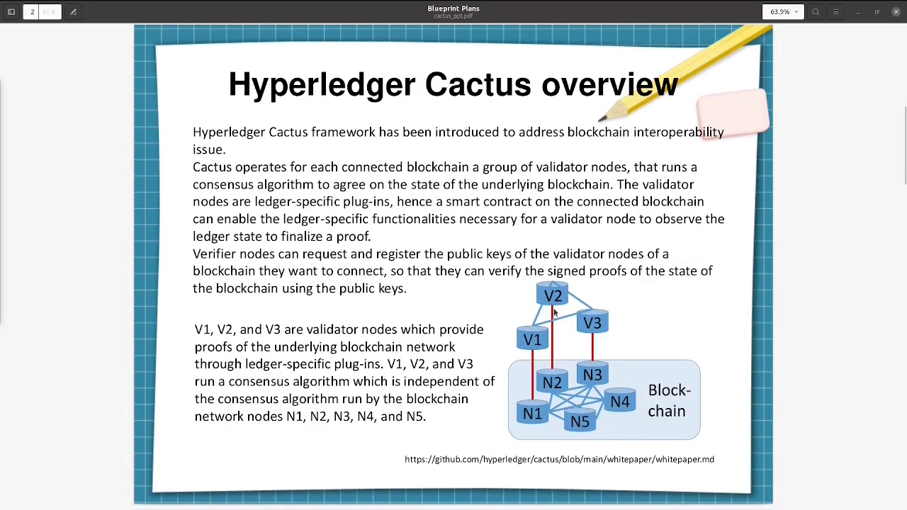
mouse_move(598, 357)
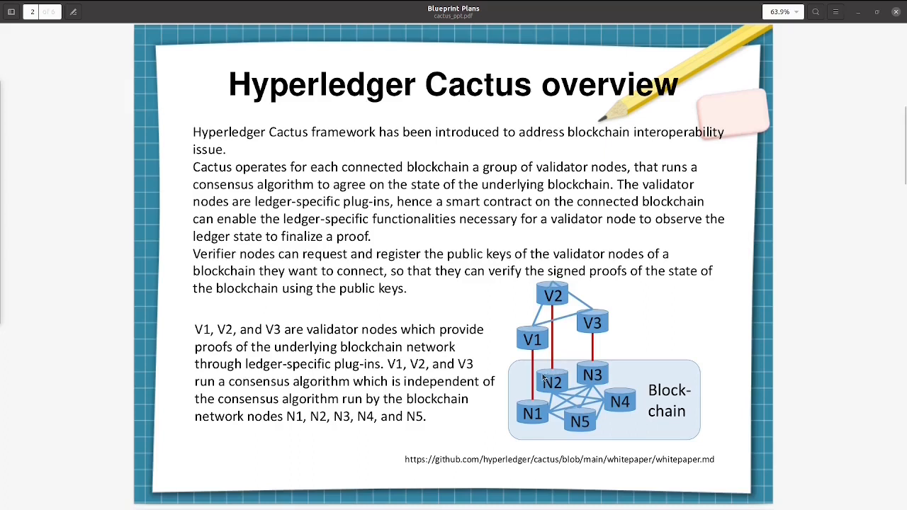
mouse_move(576, 345)
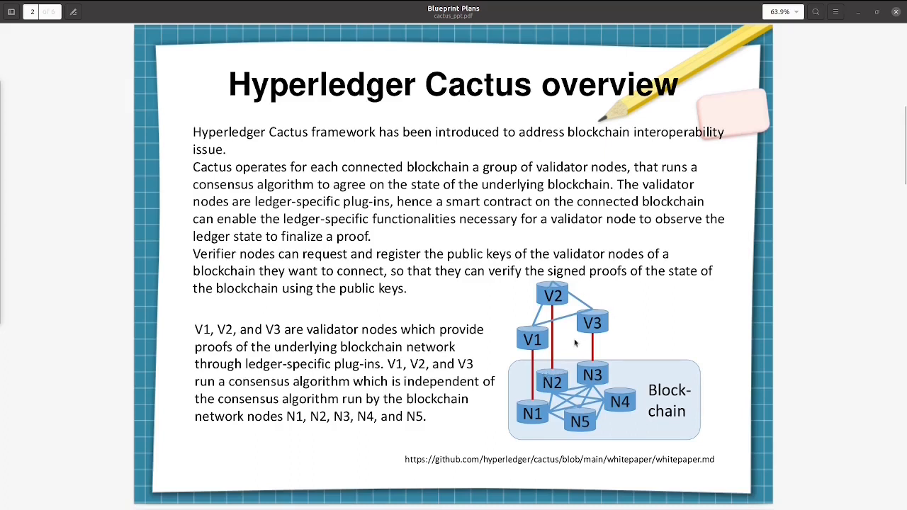
mouse_move(554, 357)
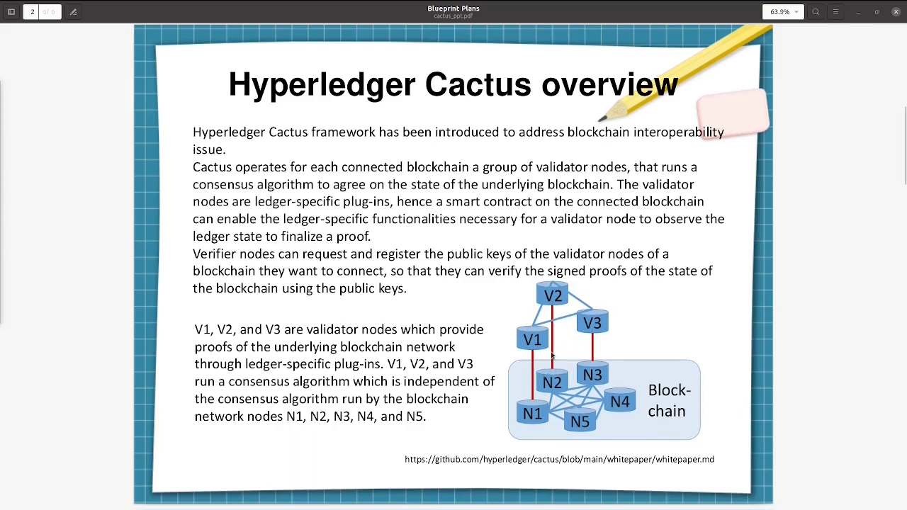
mouse_move(578, 340)
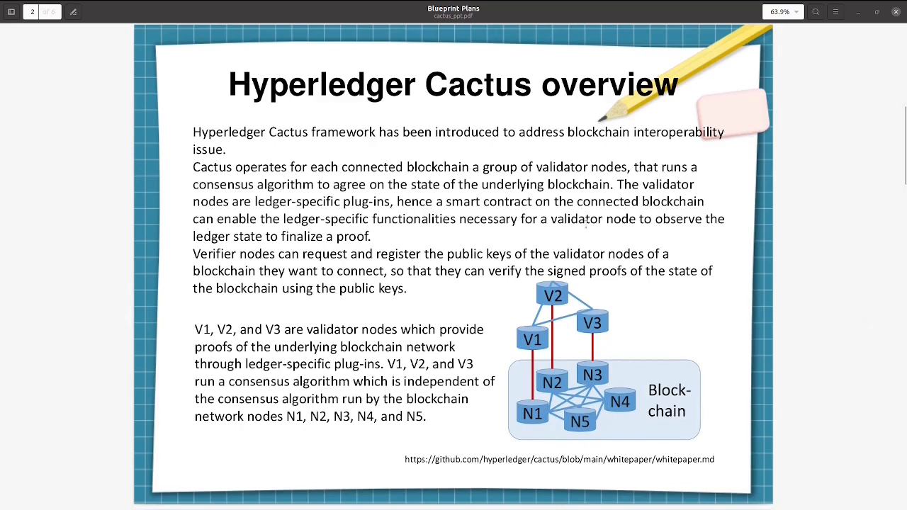
mouse_move(595, 249)
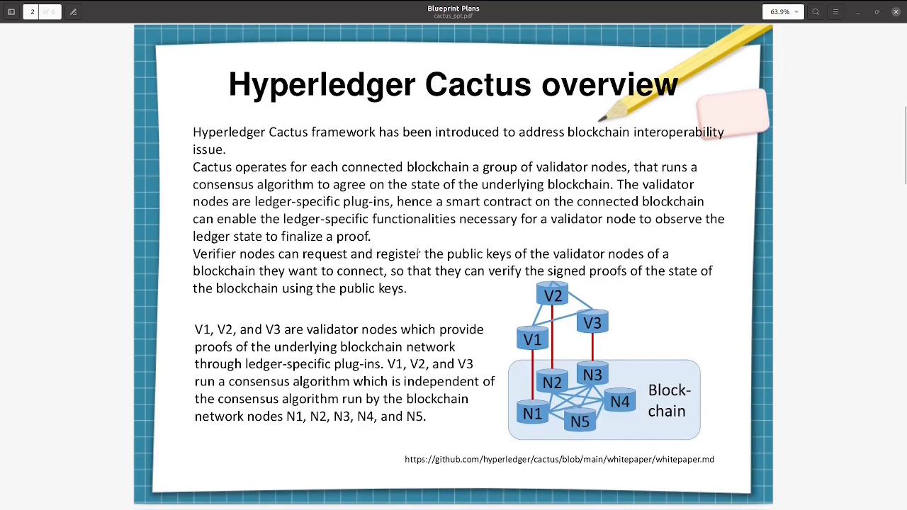
mouse_move(626, 346)
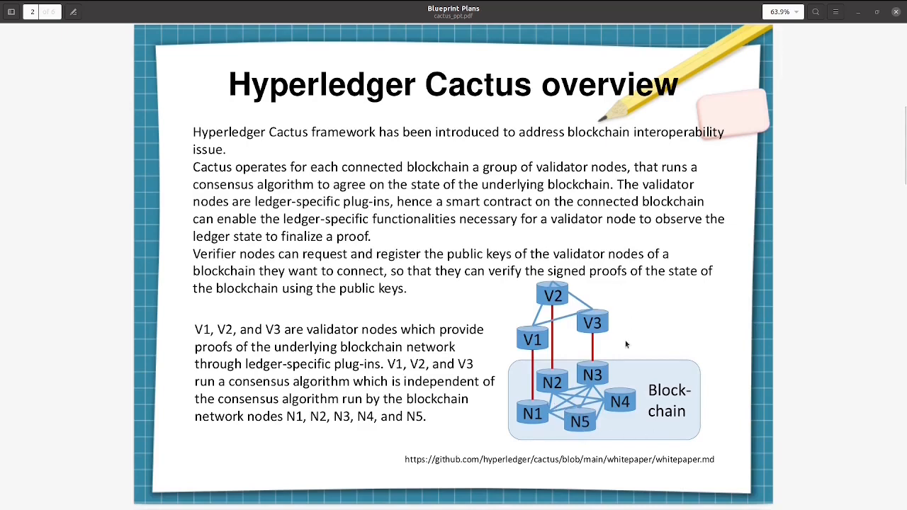
mouse_move(615, 369)
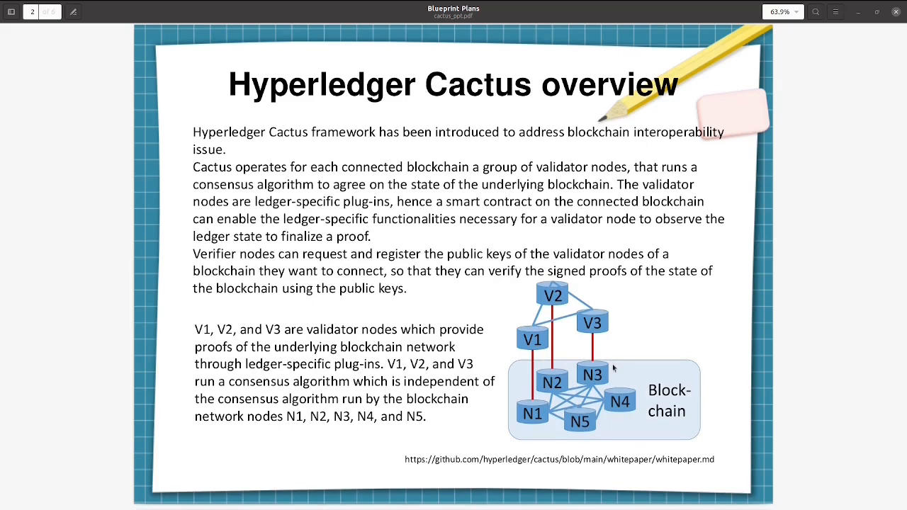
mouse_move(578, 433)
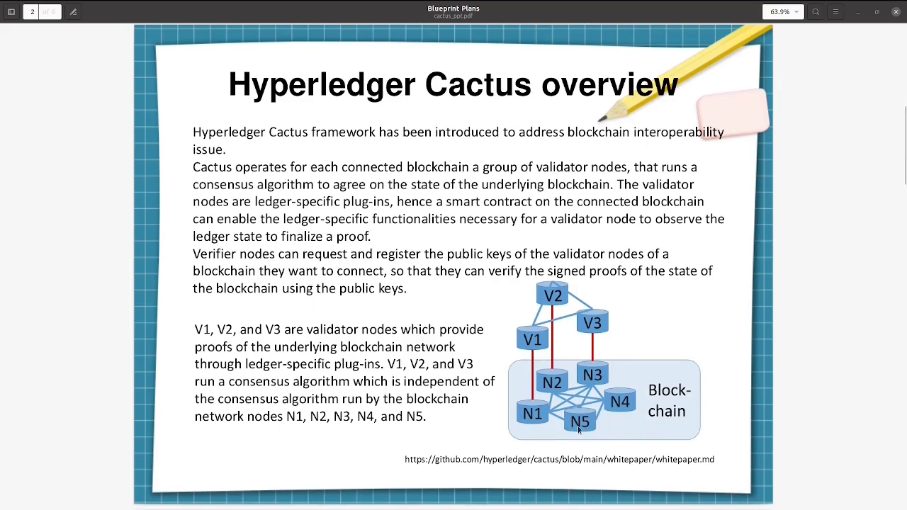
mouse_move(609, 402)
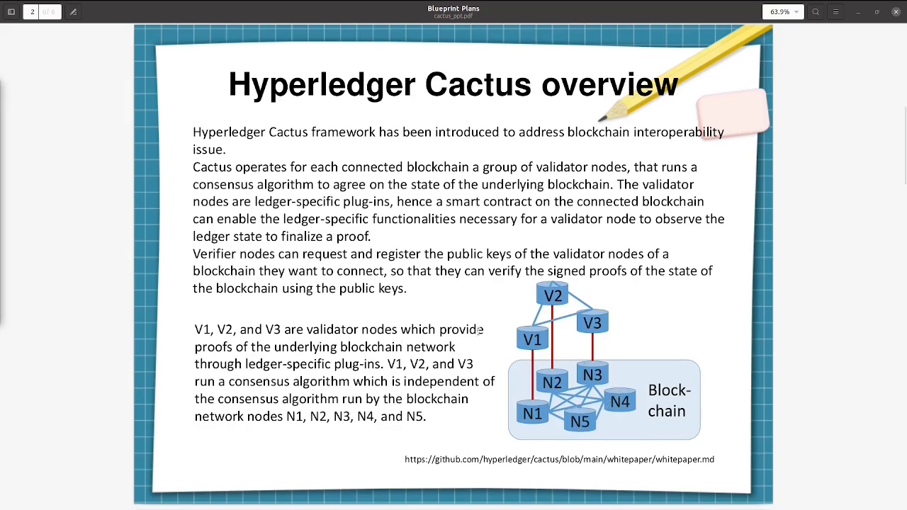
mouse_move(488, 334)
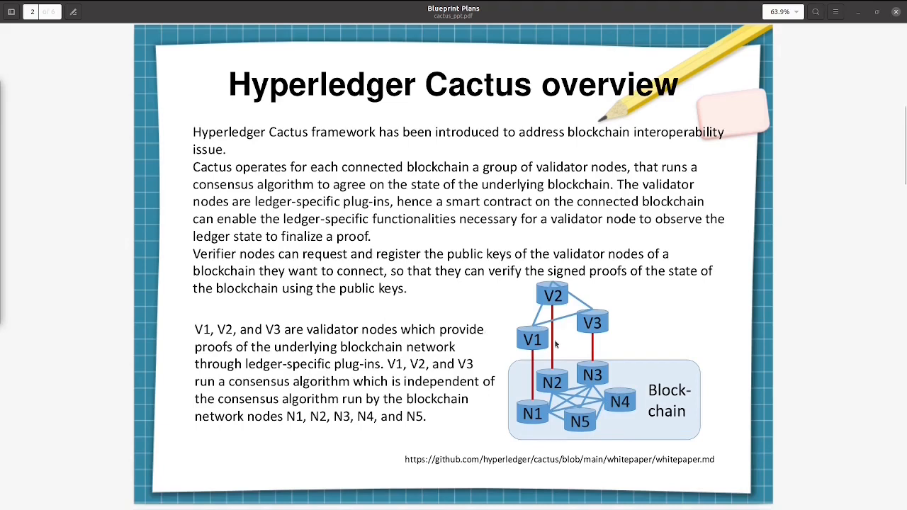
mouse_move(612, 341)
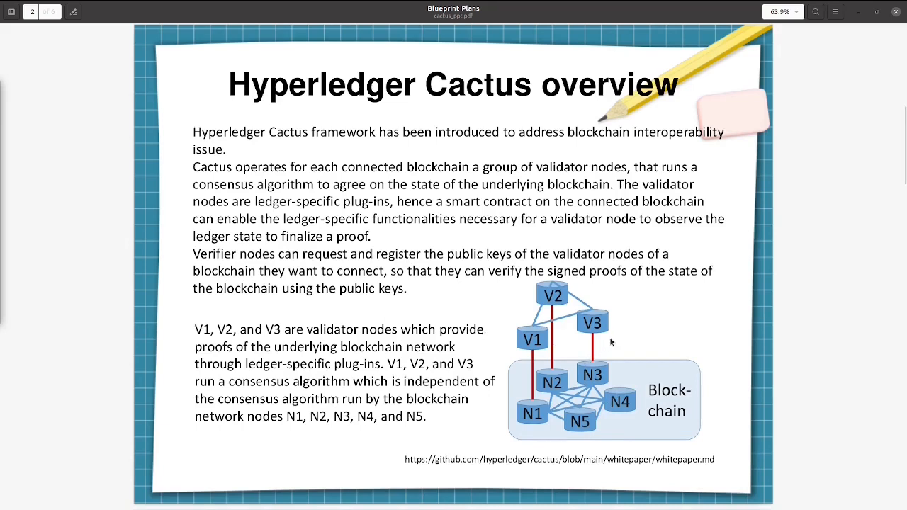
mouse_move(573, 346)
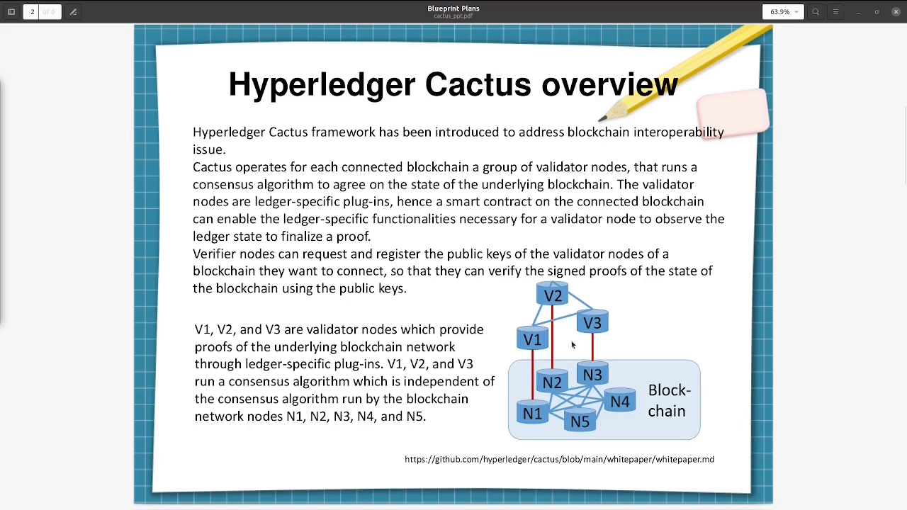
mouse_move(587, 318)
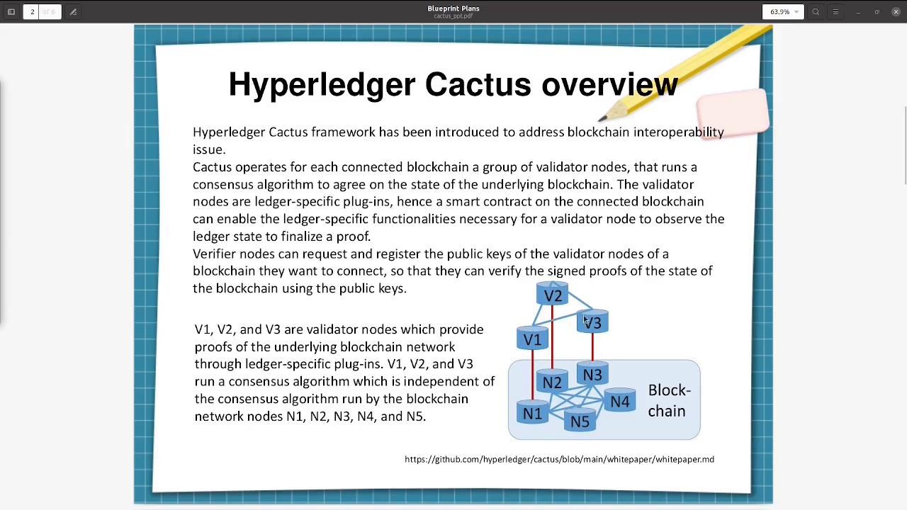
mouse_move(527, 380)
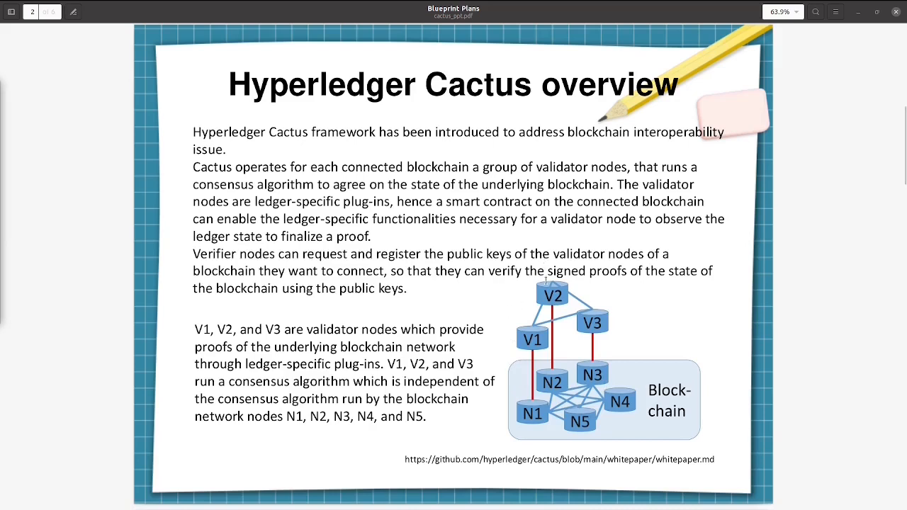
mouse_move(346, 314)
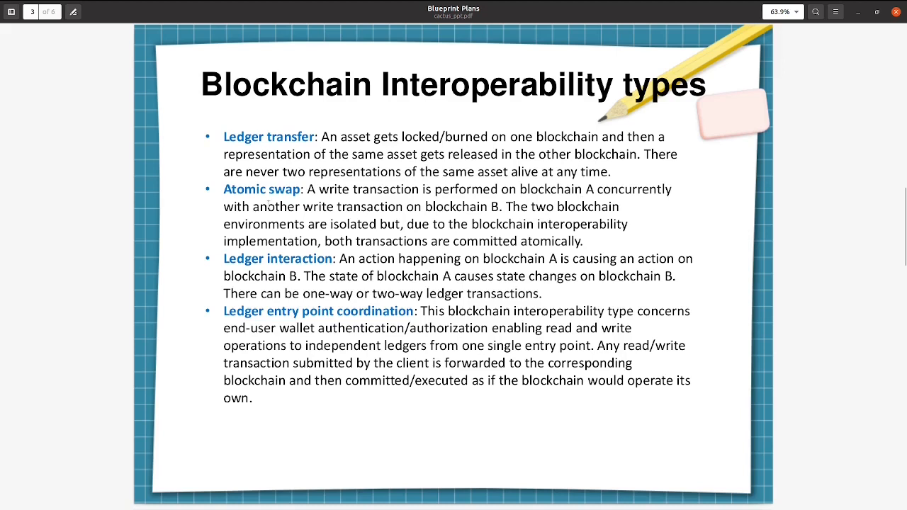
mouse_move(445, 207)
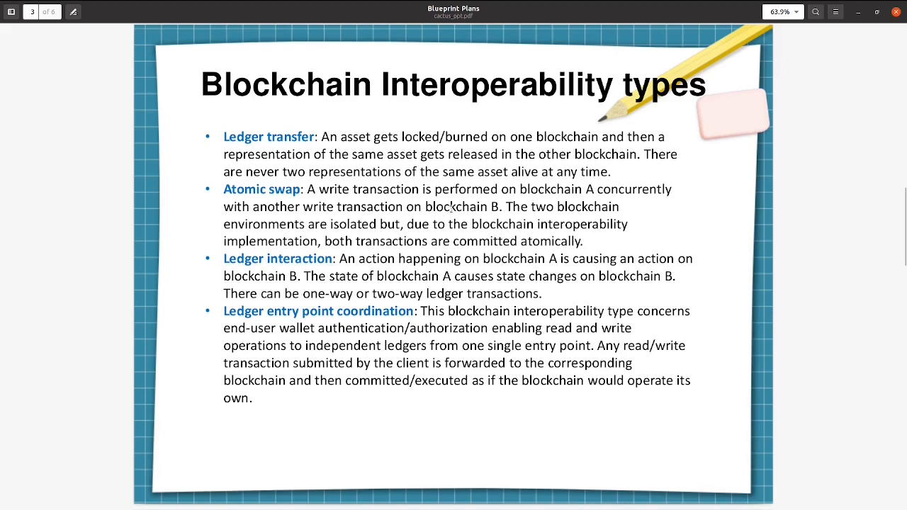
mouse_move(408, 227)
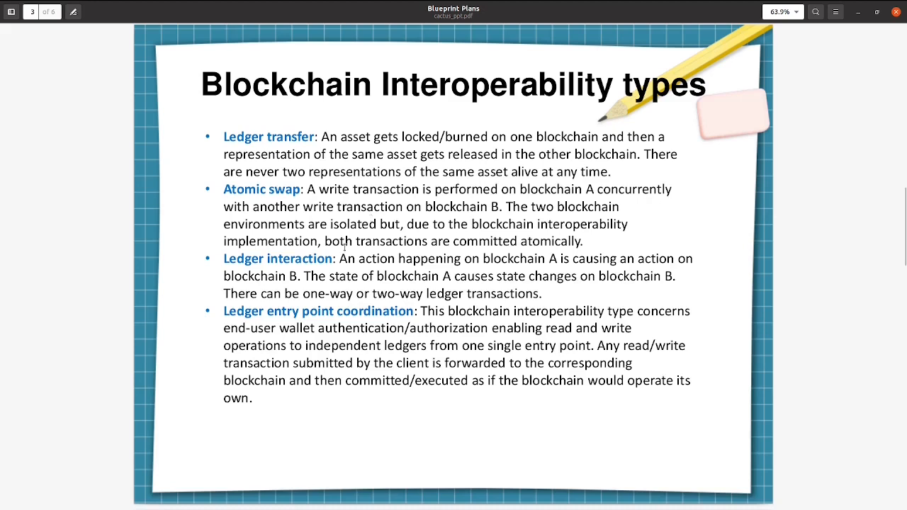
mouse_move(281, 258)
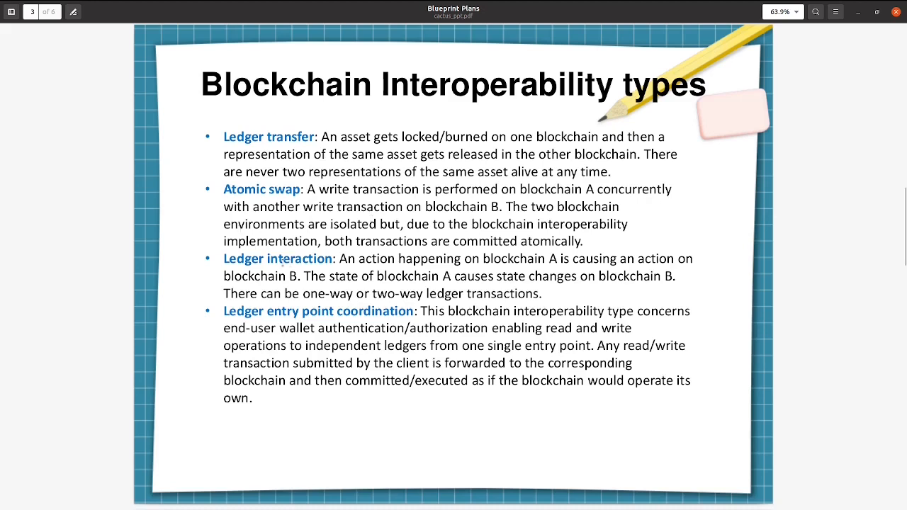
mouse_move(340, 224)
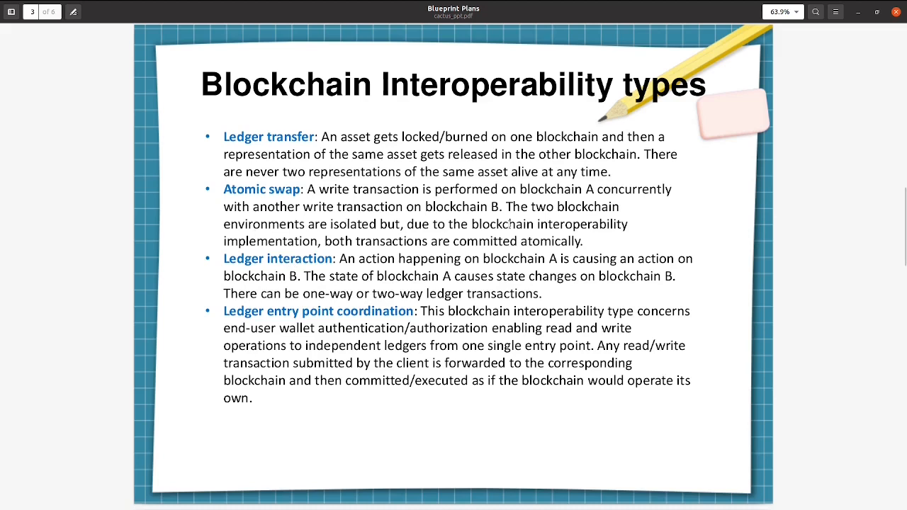
mouse_move(437, 287)
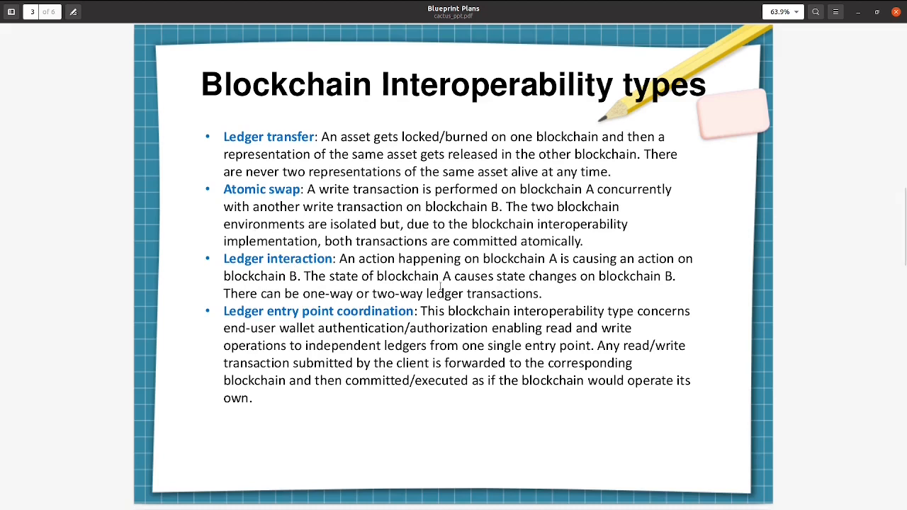
mouse_move(411, 275)
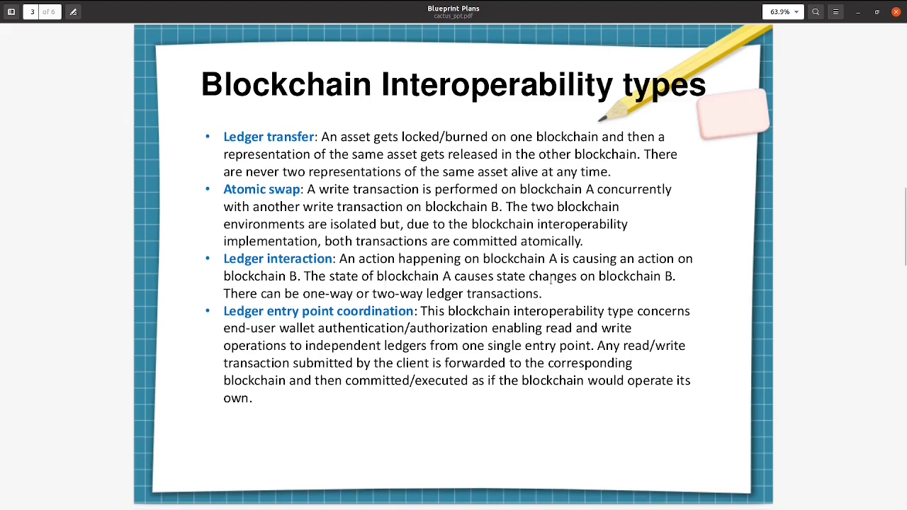
mouse_move(374, 276)
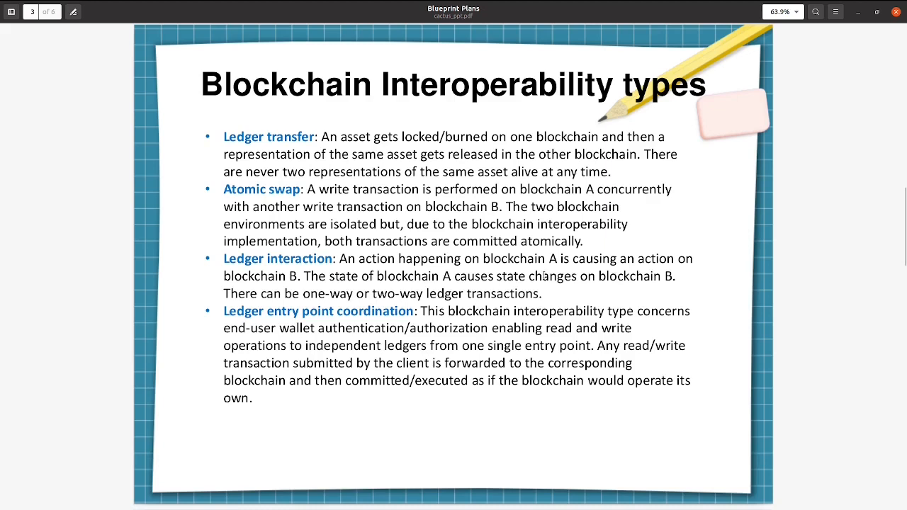
mouse_move(611, 275)
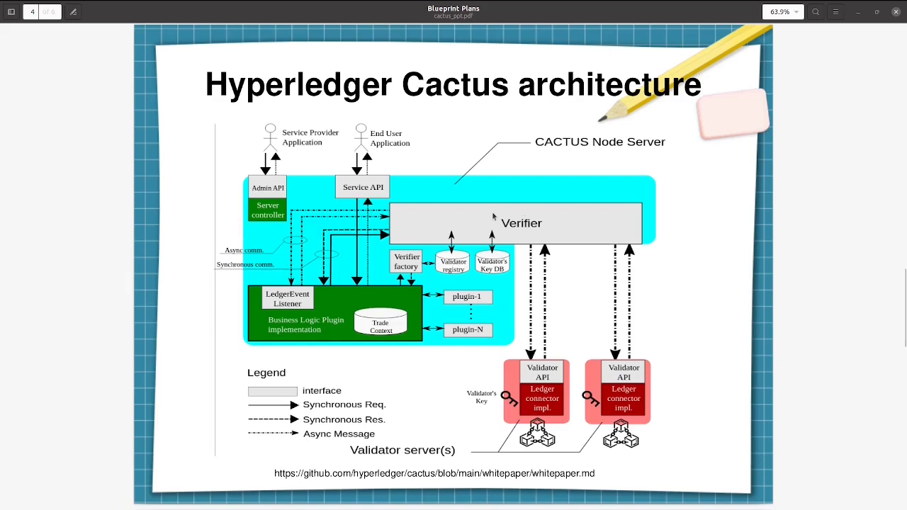
mouse_move(474, 232)
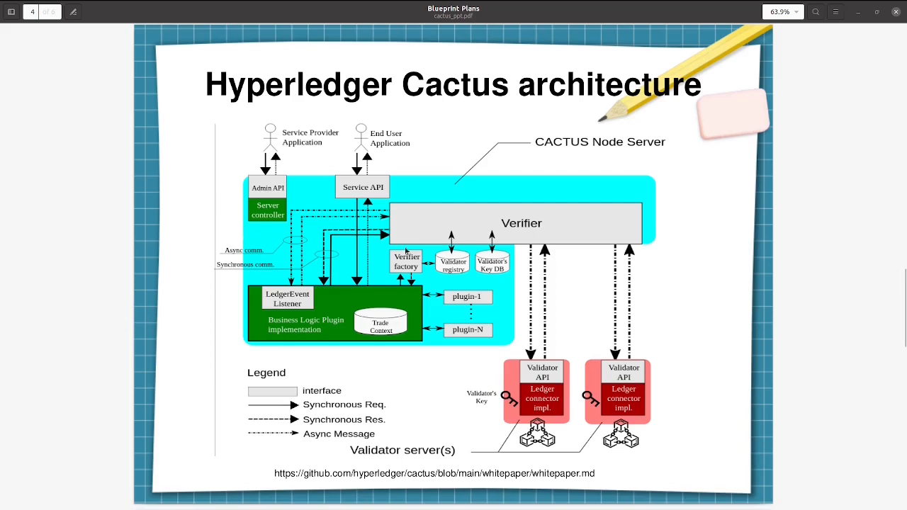
mouse_move(422, 196)
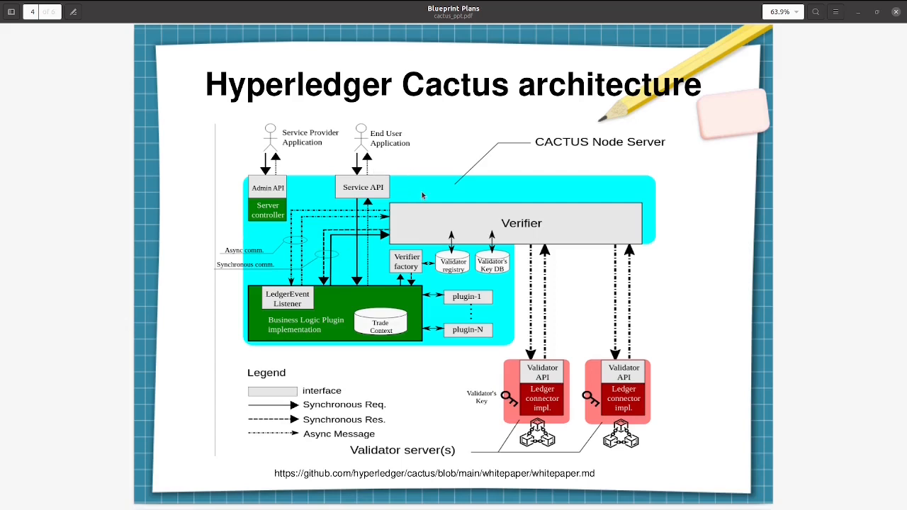
mouse_move(422, 237)
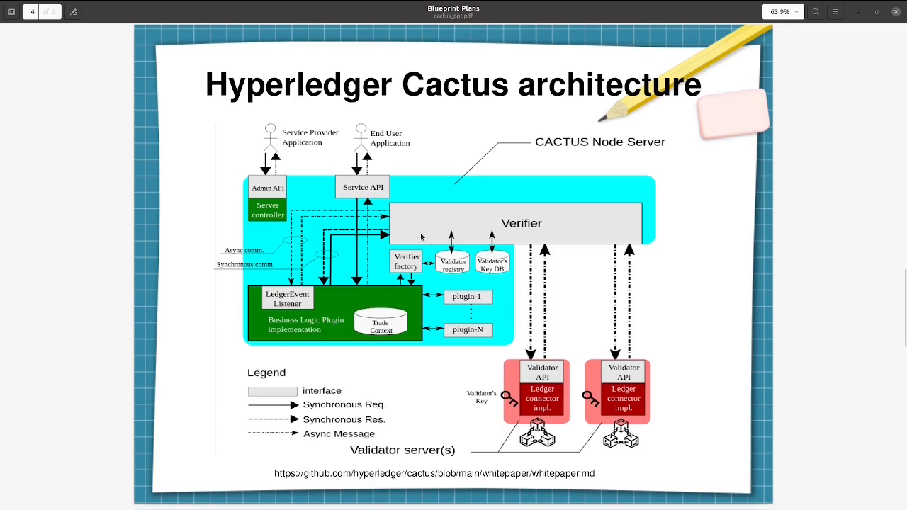
mouse_move(493, 238)
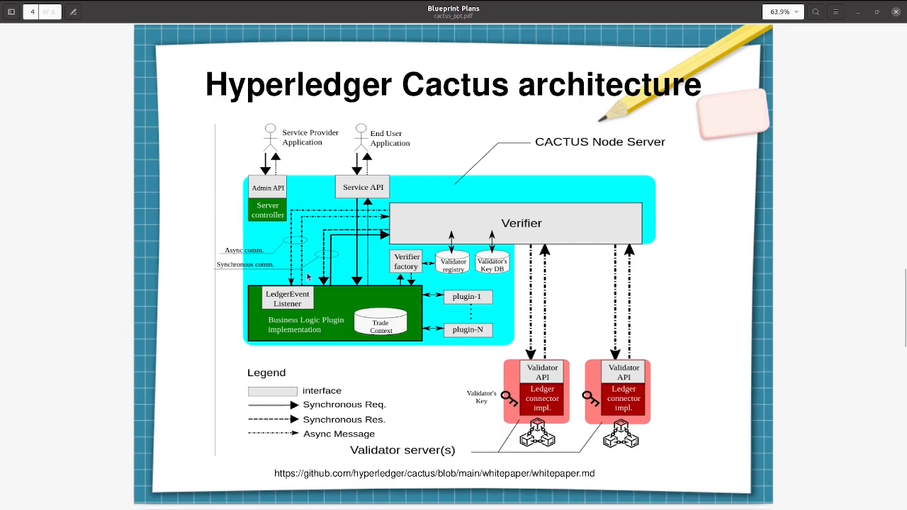
mouse_move(371, 244)
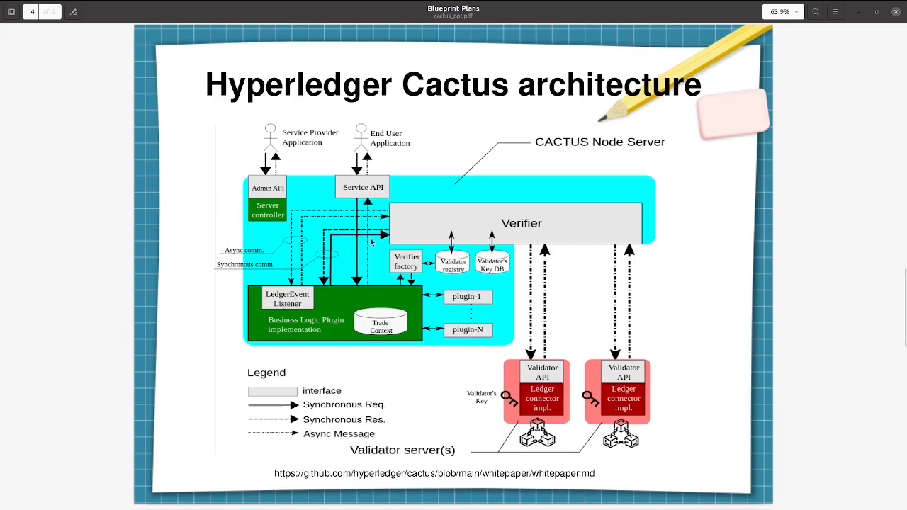
mouse_move(339, 340)
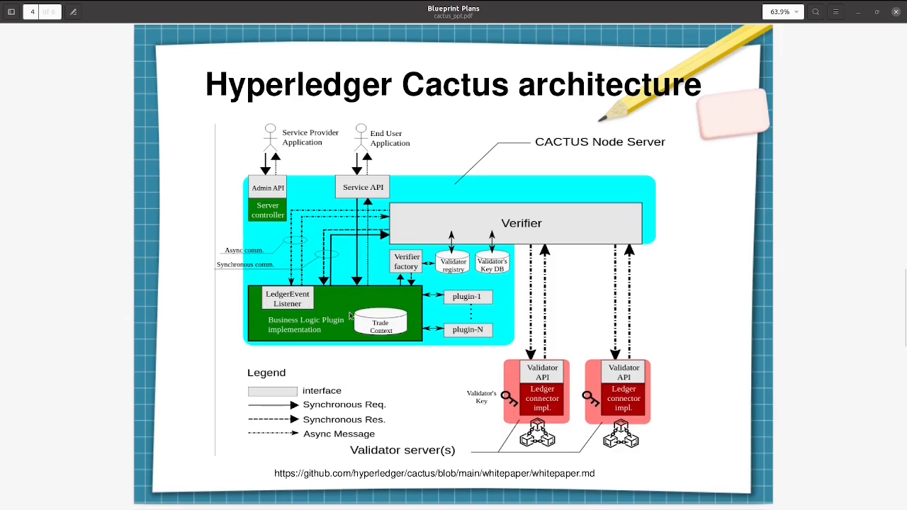
mouse_move(432, 306)
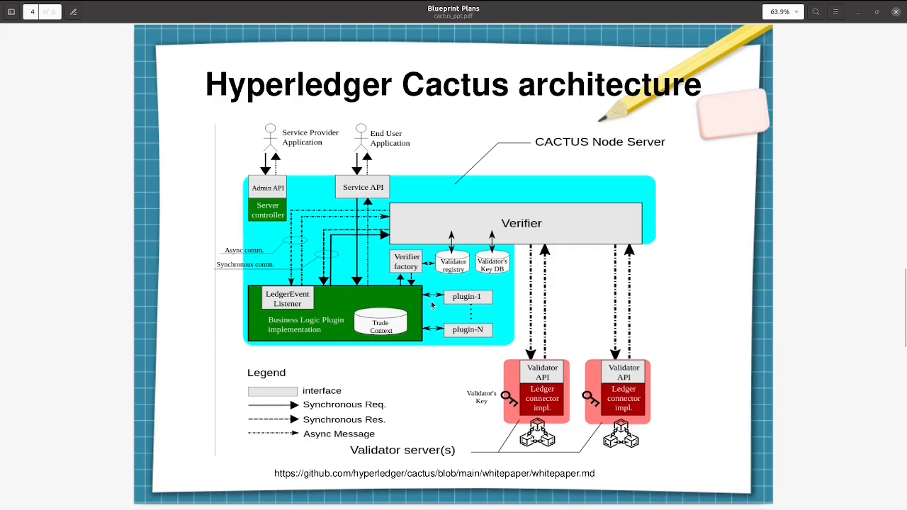
mouse_move(405, 319)
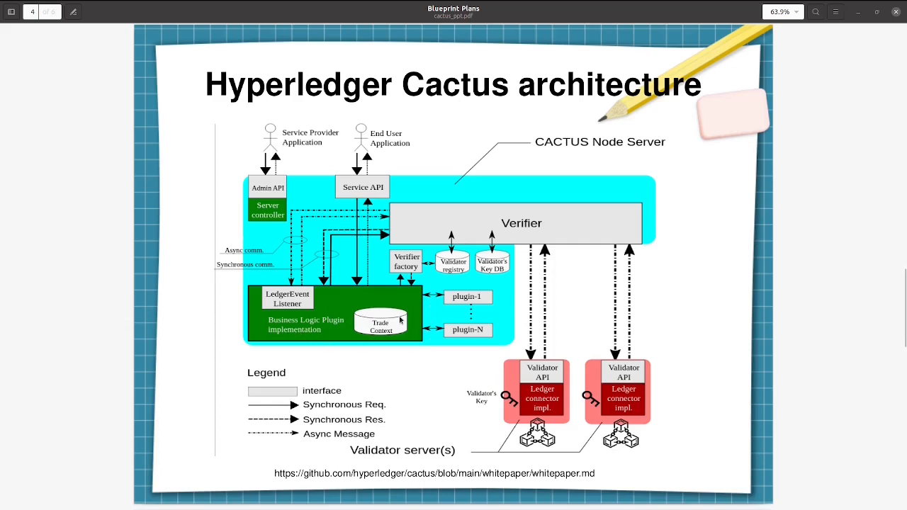
mouse_move(417, 292)
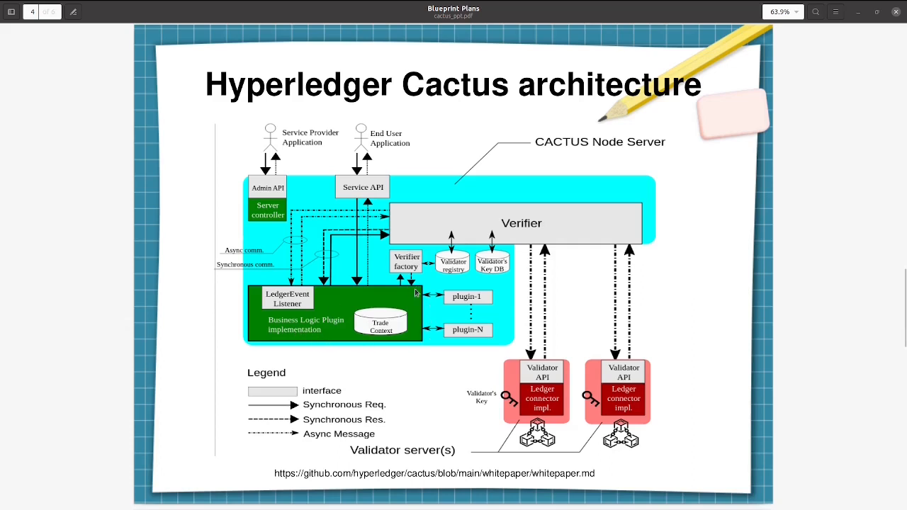
mouse_move(406, 270)
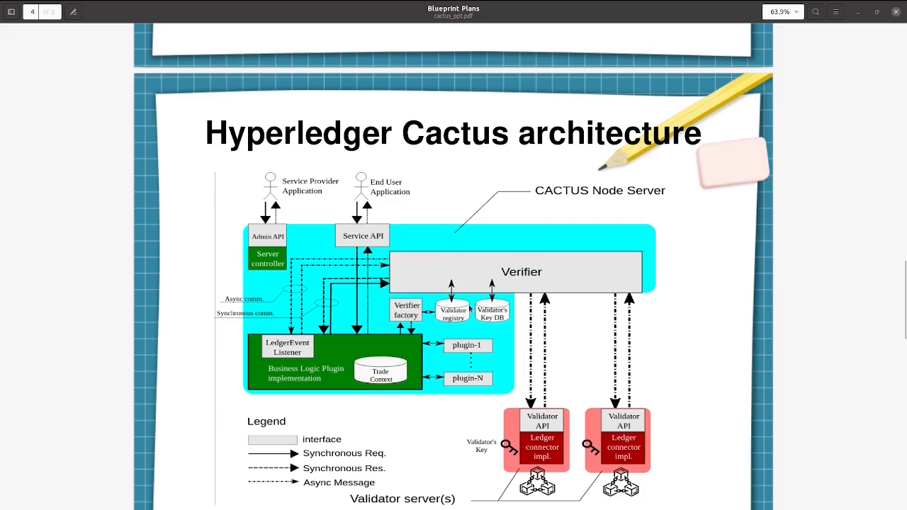
mouse_move(490, 313)
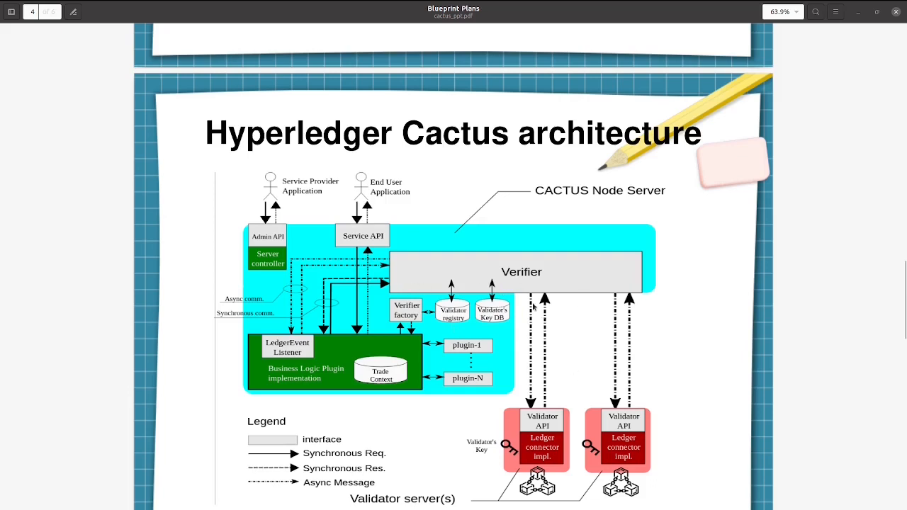
mouse_move(479, 276)
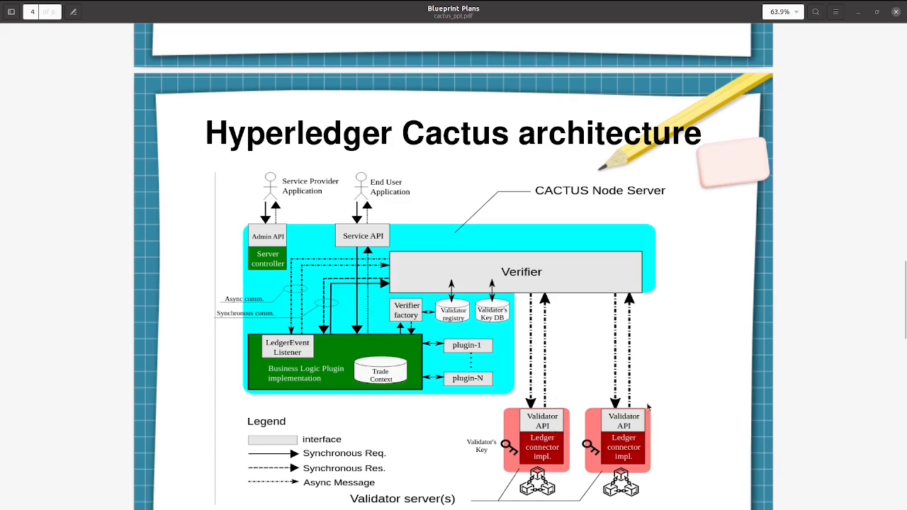
mouse_move(615, 403)
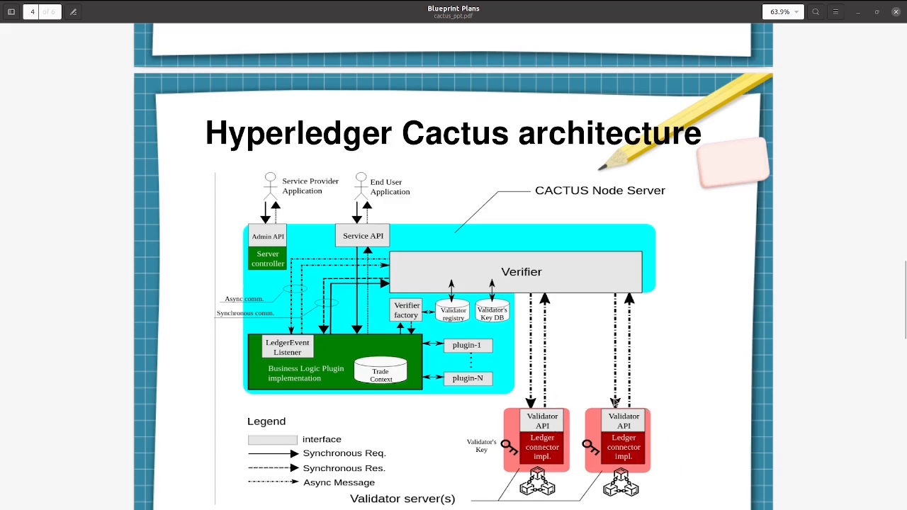
mouse_move(686, 406)
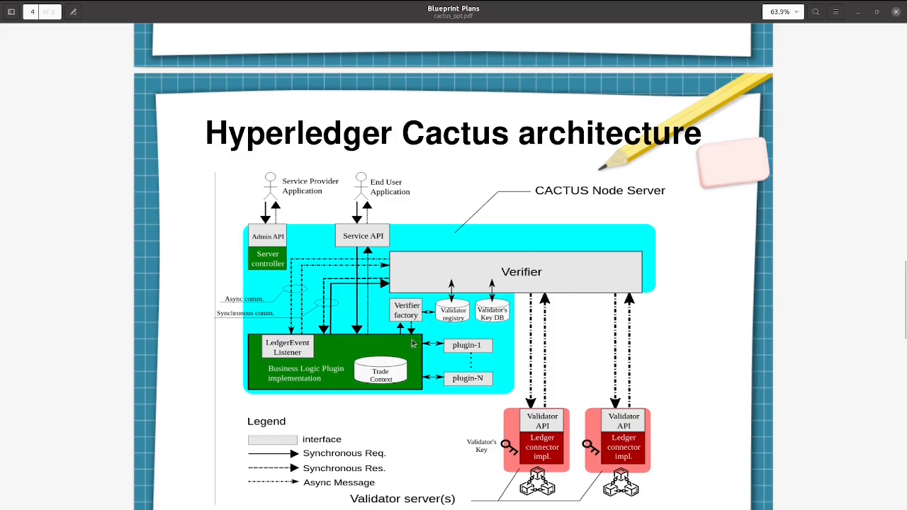
mouse_move(404, 346)
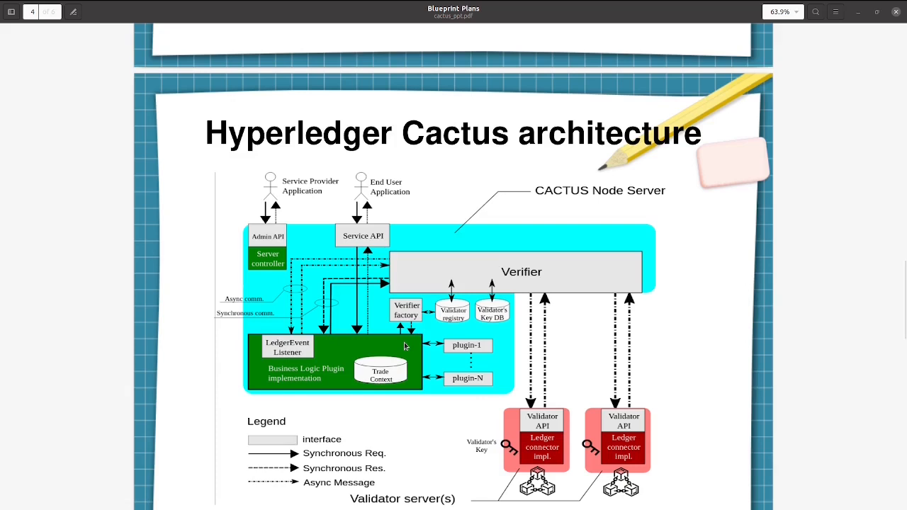
mouse_move(406, 337)
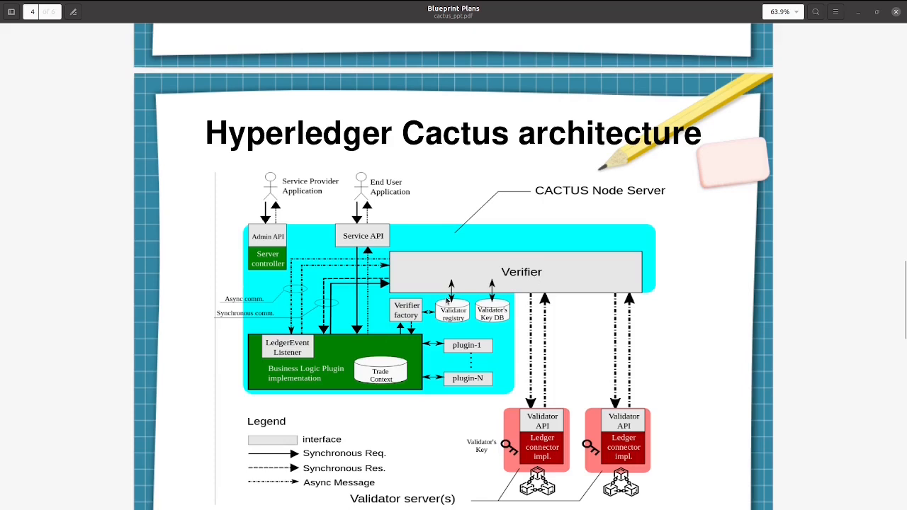
mouse_move(569, 298)
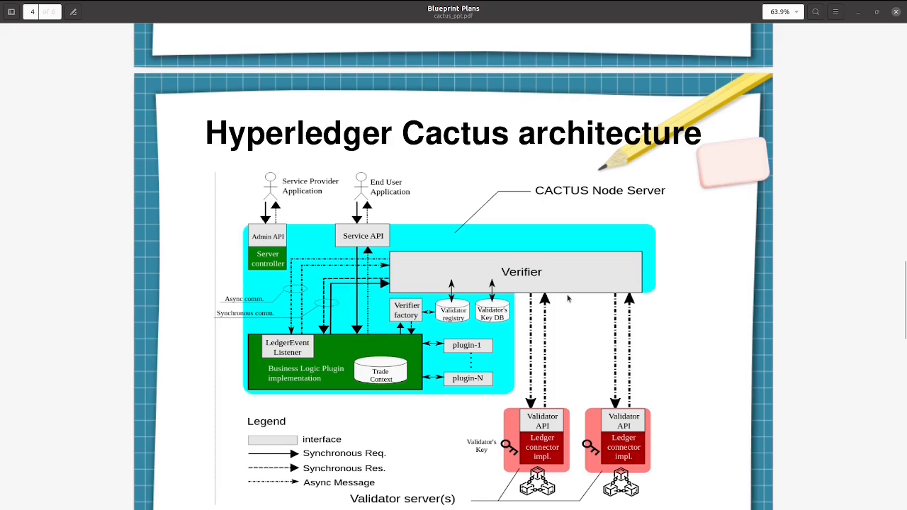
mouse_move(519, 361)
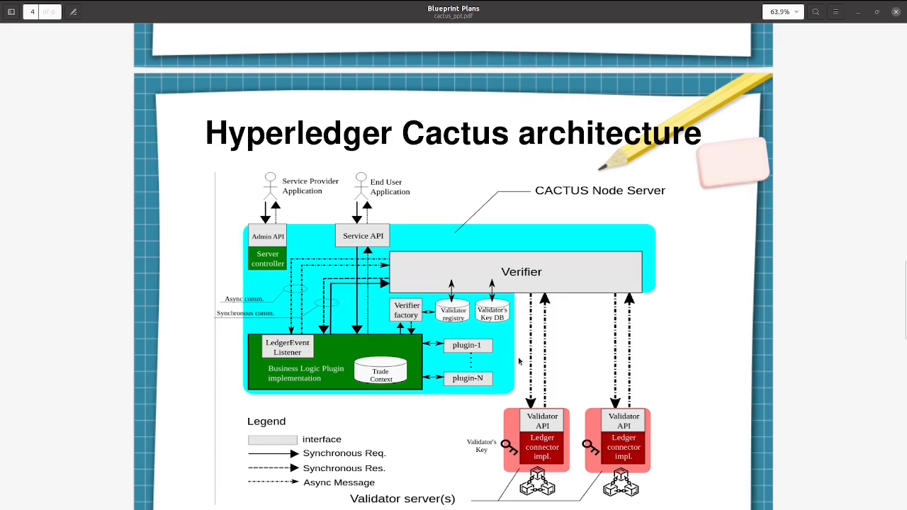
mouse_move(567, 389)
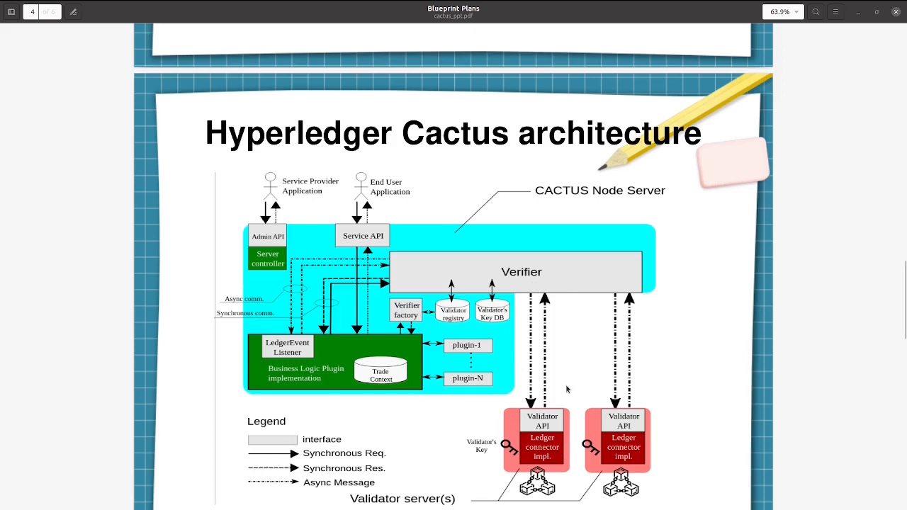
mouse_move(592, 285)
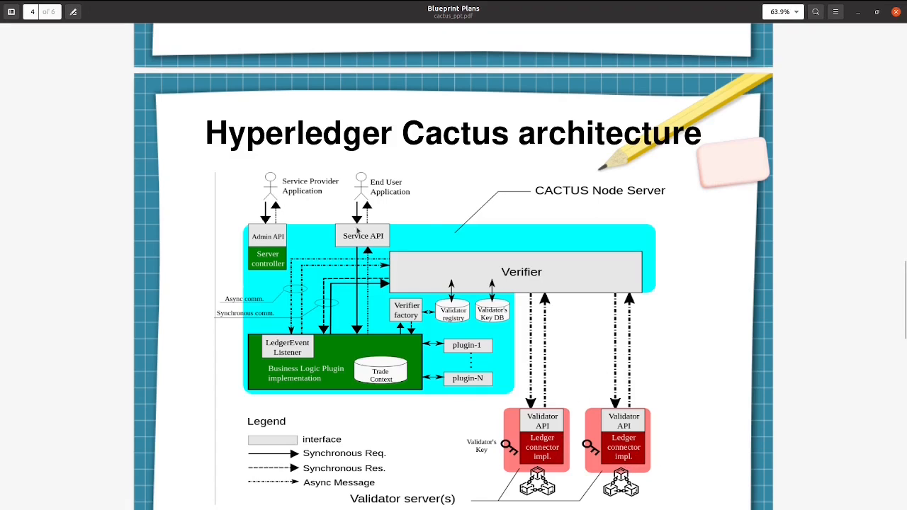
mouse_move(436, 198)
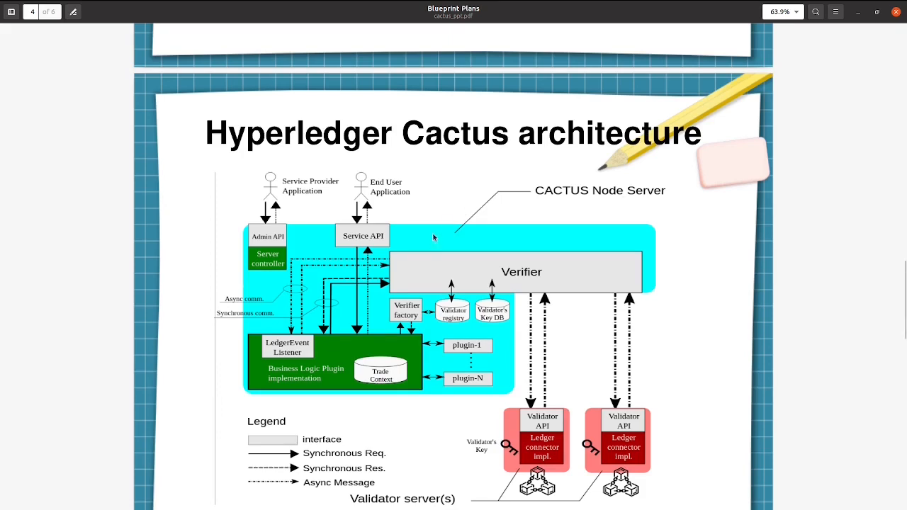
mouse_move(431, 269)
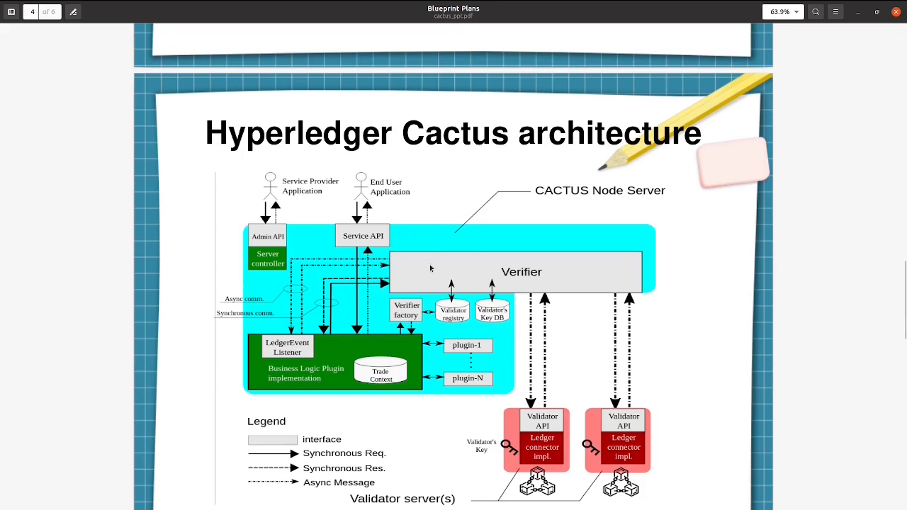
mouse_move(539, 320)
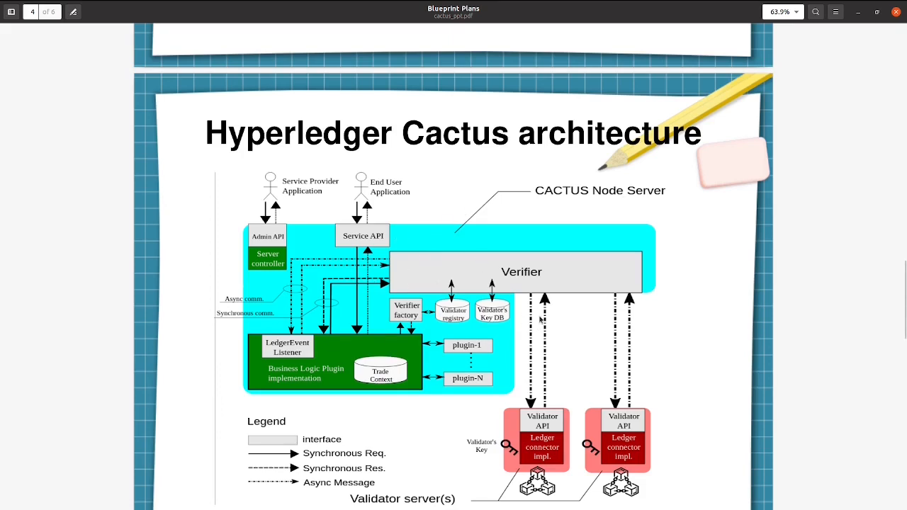
mouse_move(539, 425)
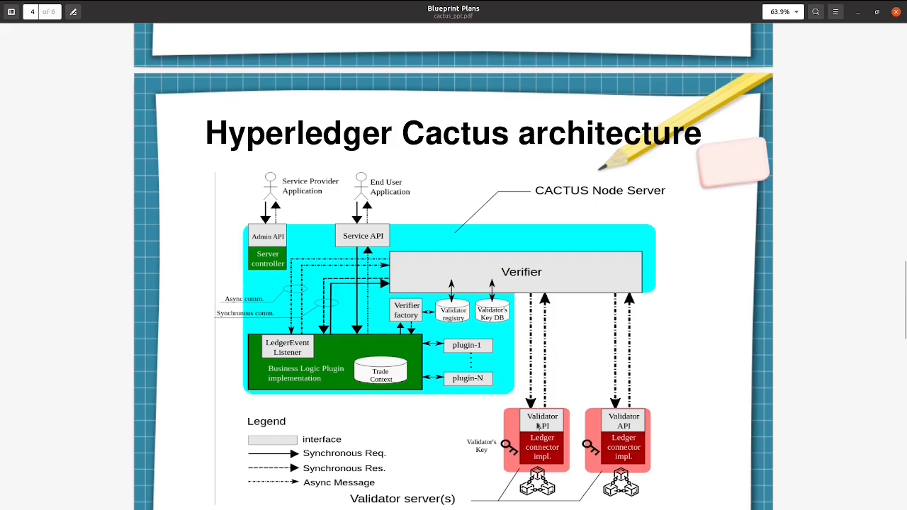
scroll(down, 3)
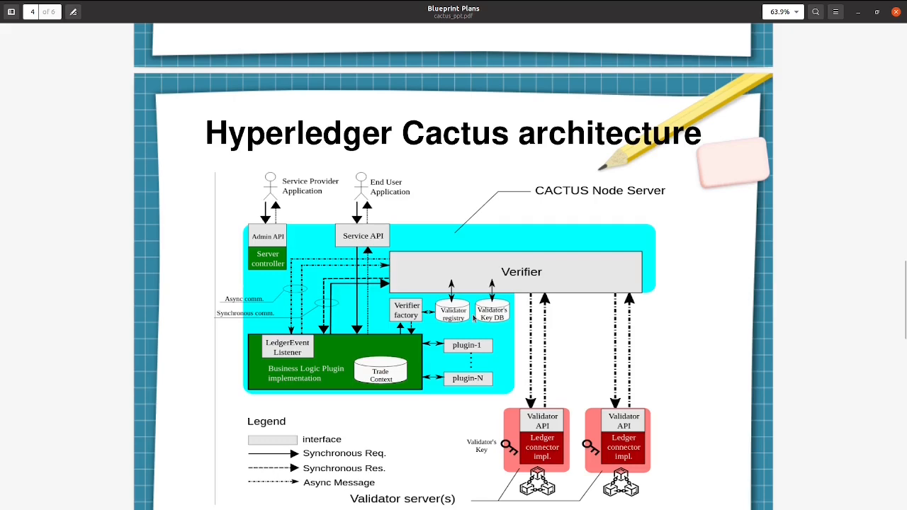
scroll(down, 3)
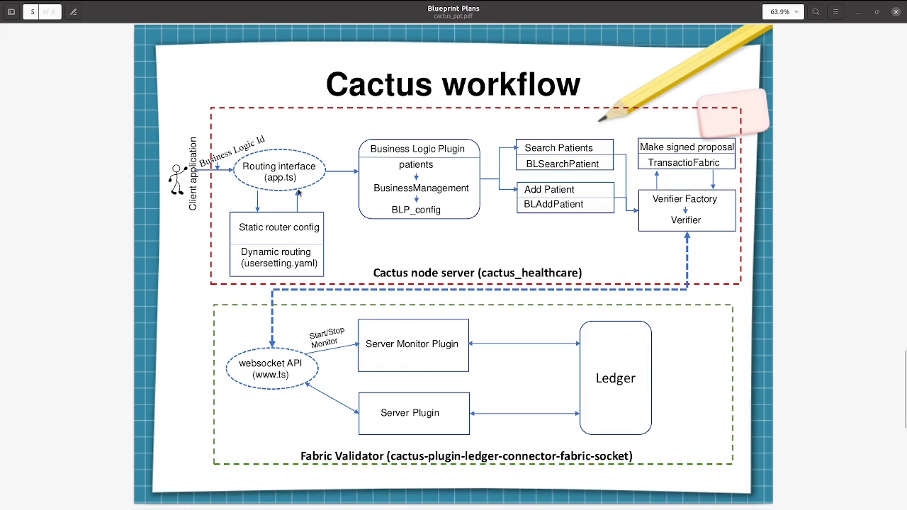
mouse_move(303, 190)
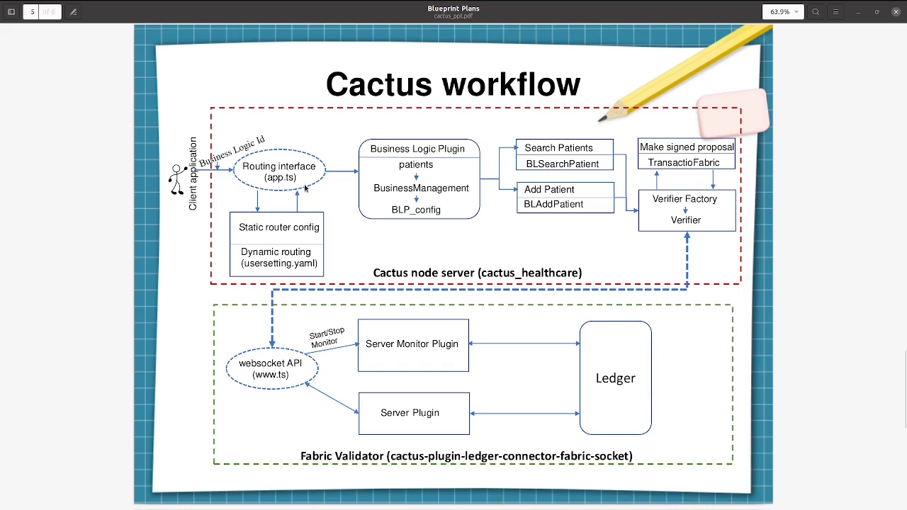
mouse_move(352, 184)
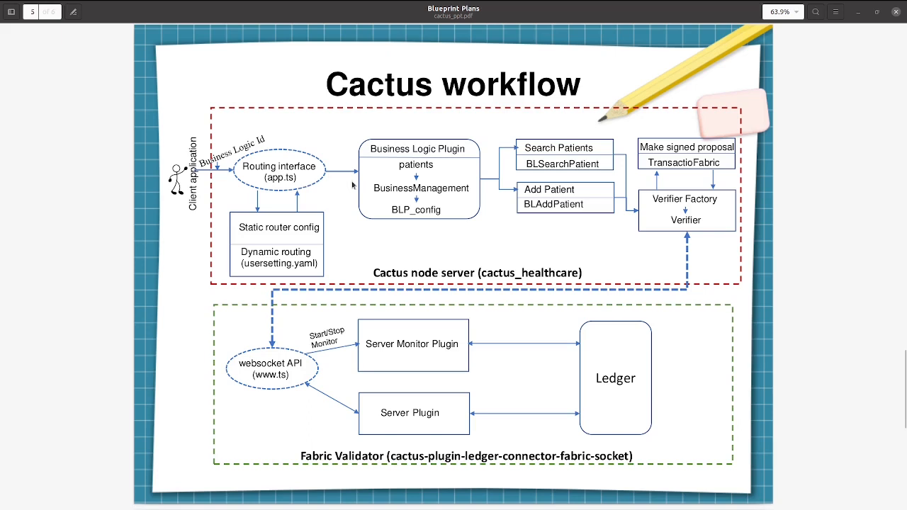
mouse_move(283, 239)
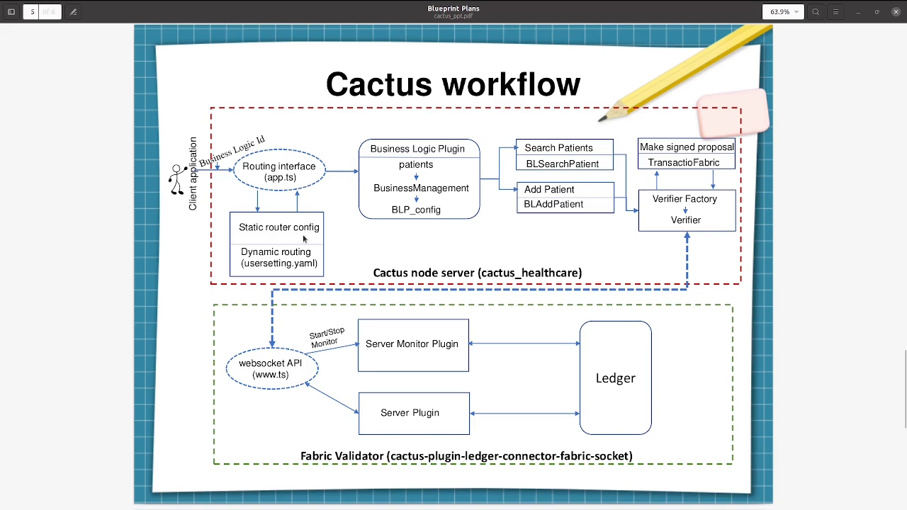
mouse_move(292, 279)
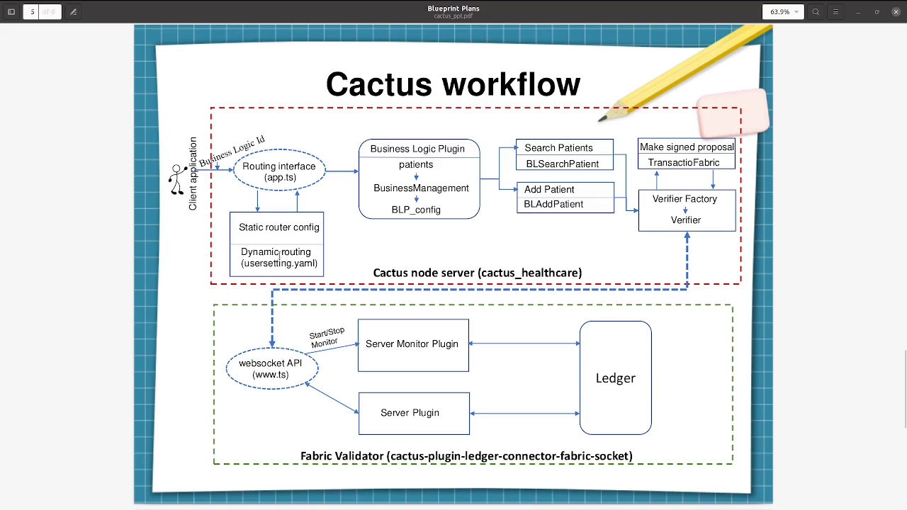
mouse_move(277, 246)
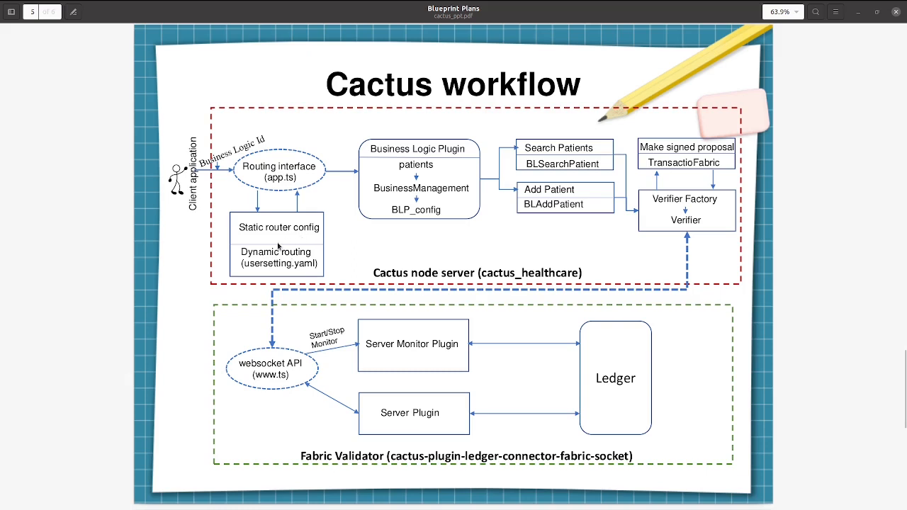
mouse_move(280, 247)
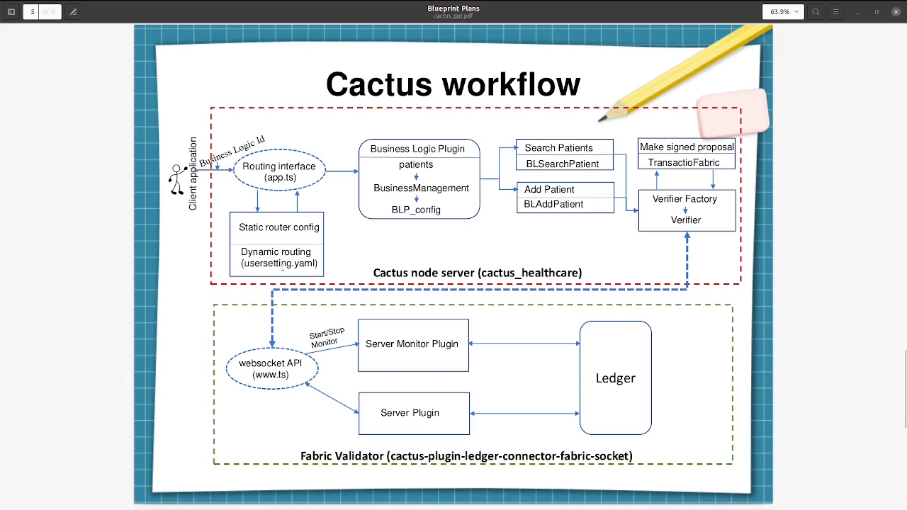
mouse_move(285, 249)
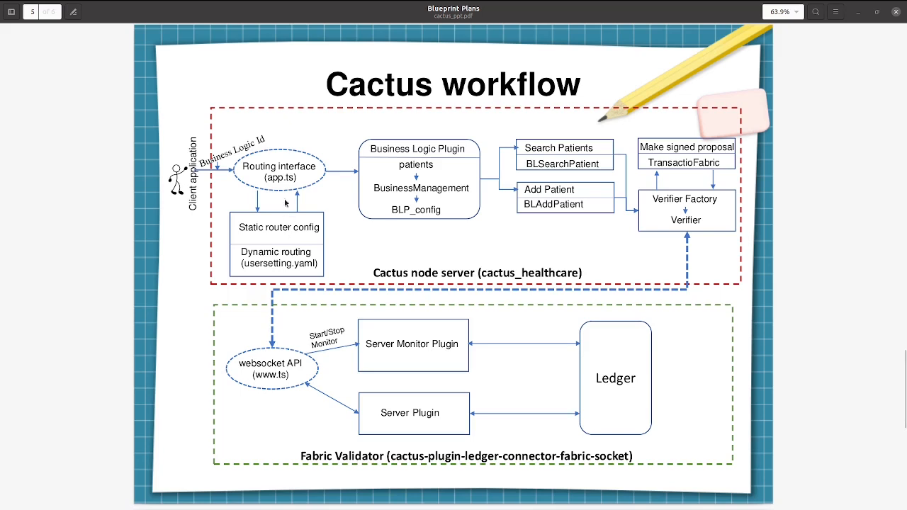
mouse_move(433, 162)
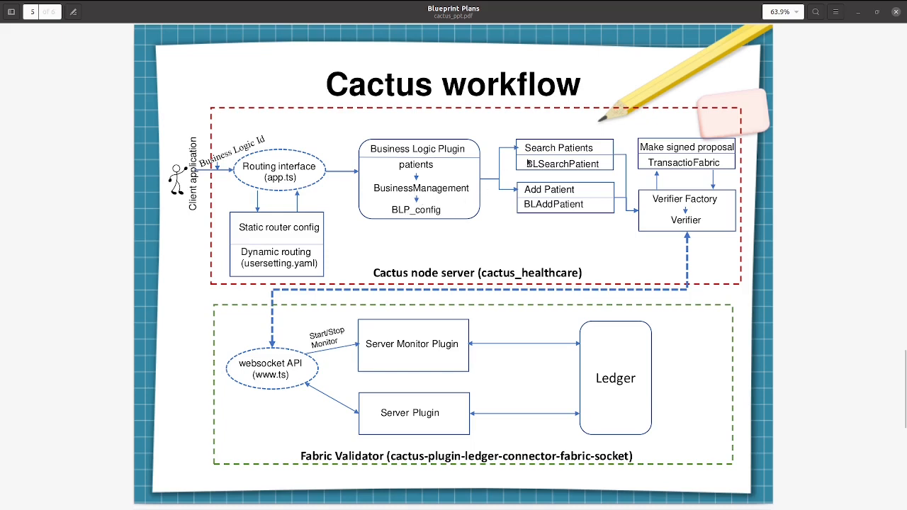
mouse_move(564, 164)
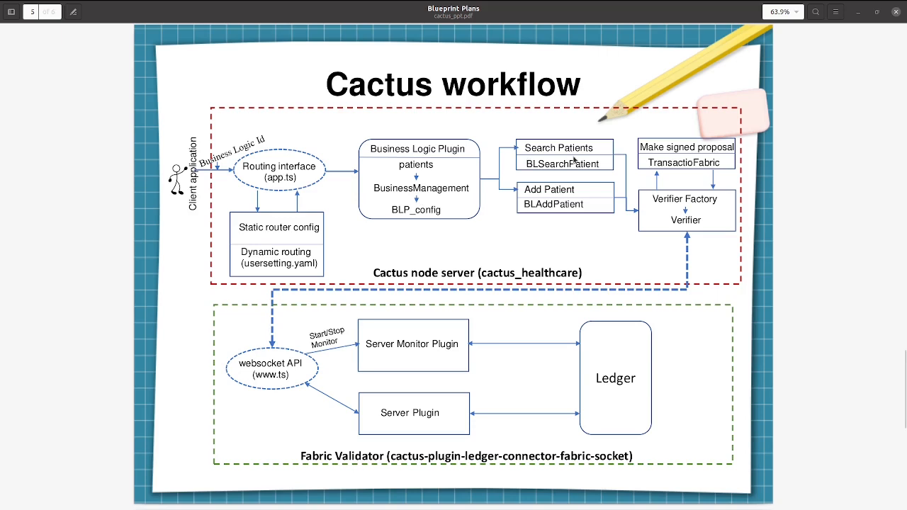
mouse_move(470, 186)
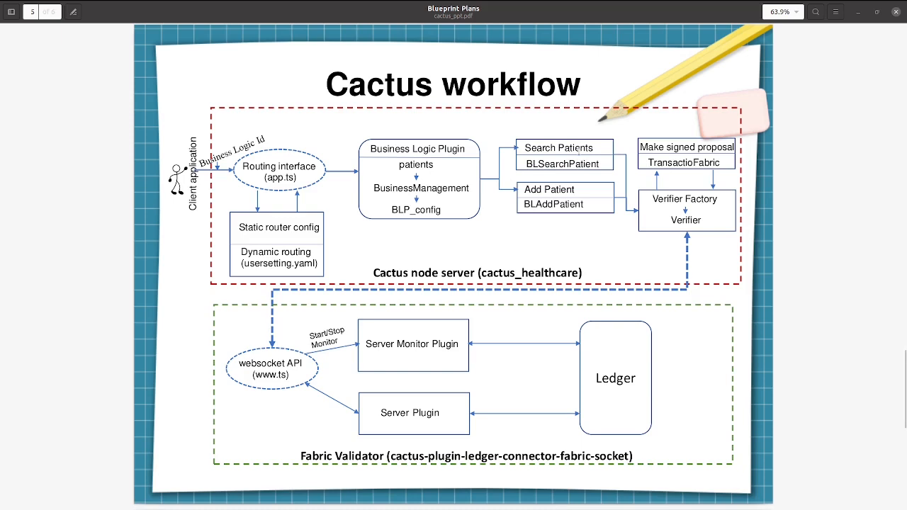
mouse_move(609, 165)
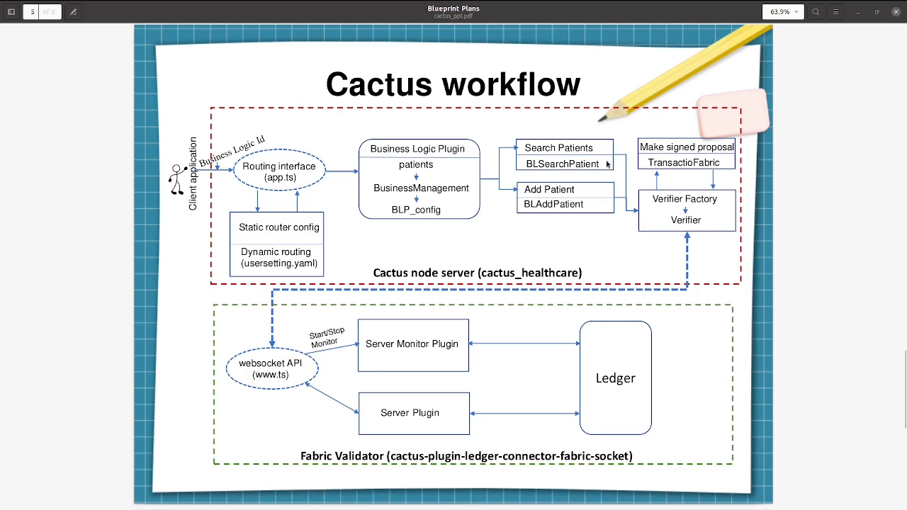
mouse_move(550, 204)
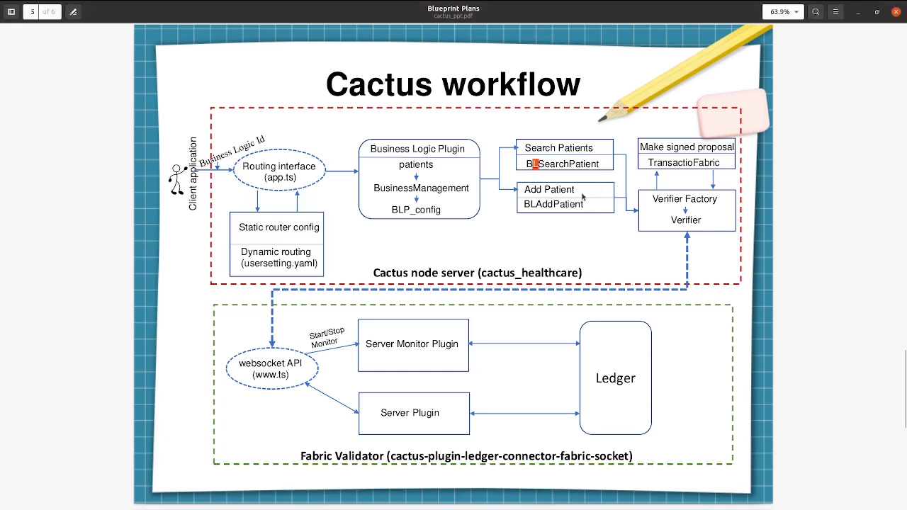
double_click(561, 204)
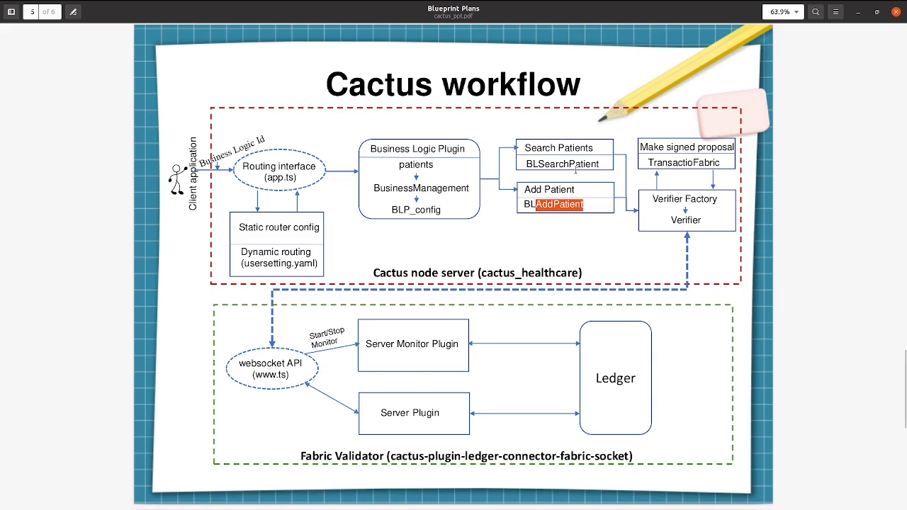
mouse_move(689, 179)
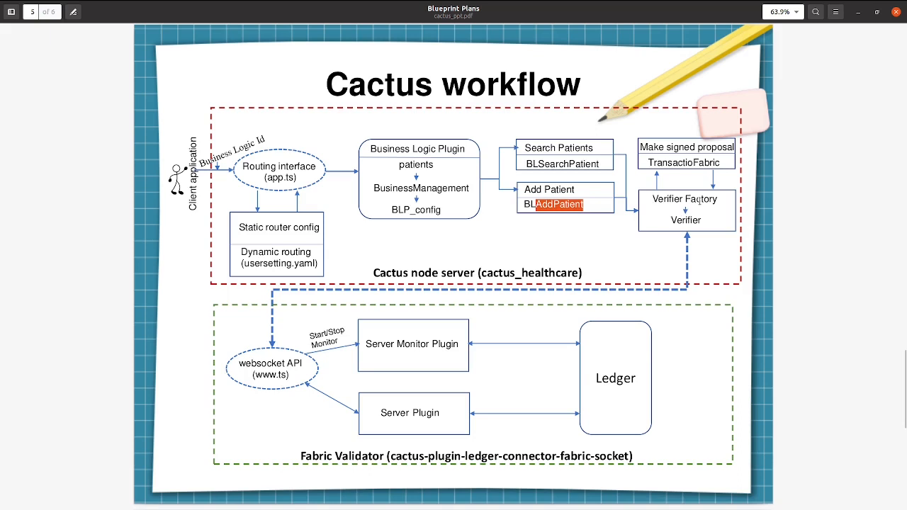
mouse_move(705, 222)
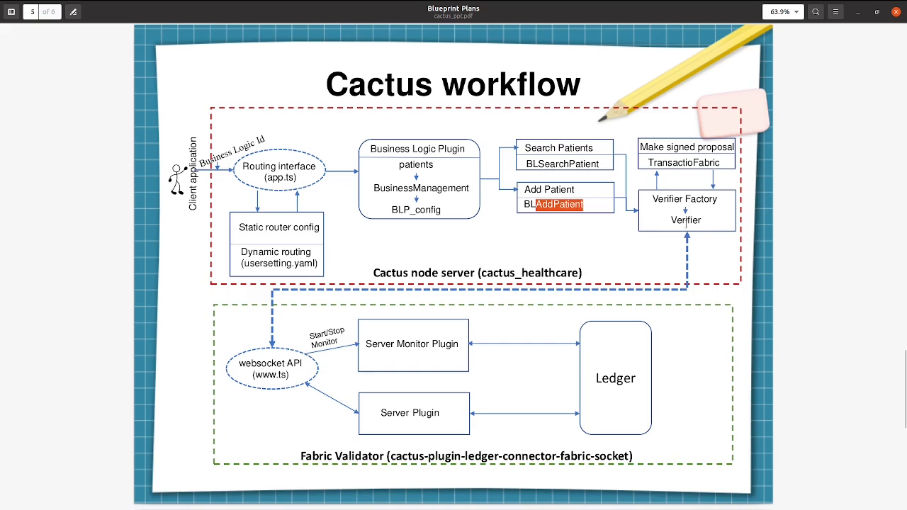
mouse_move(261, 351)
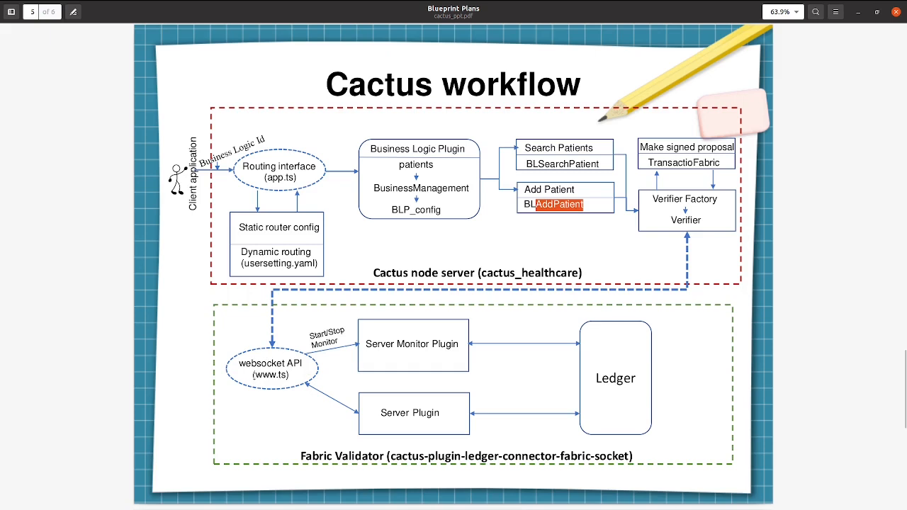
mouse_move(270, 363)
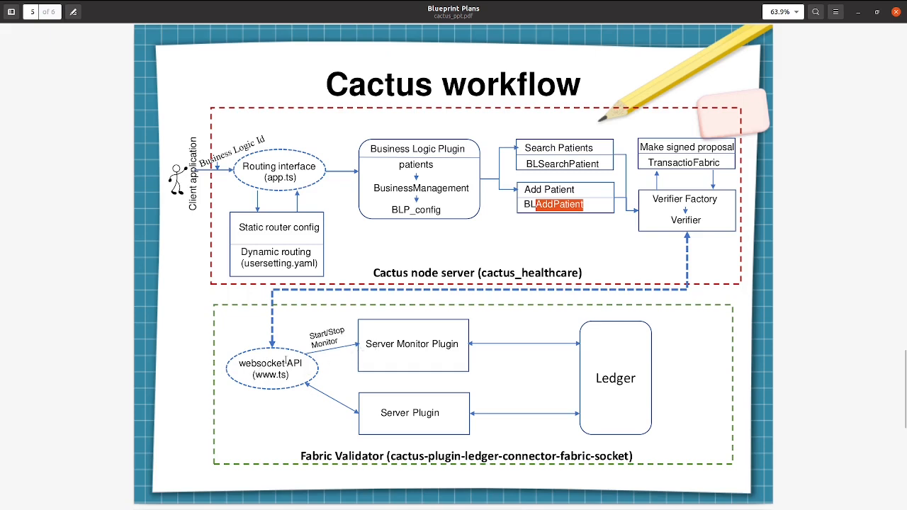
mouse_move(295, 380)
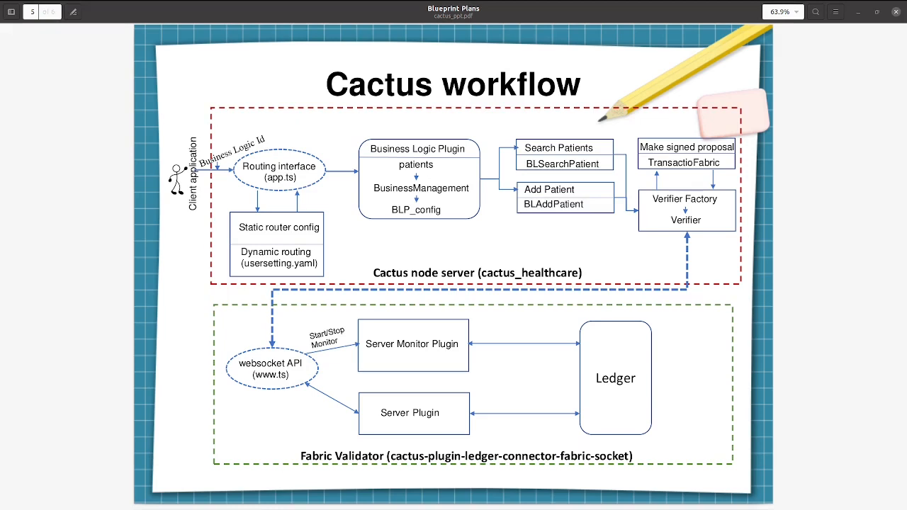
mouse_move(323, 314)
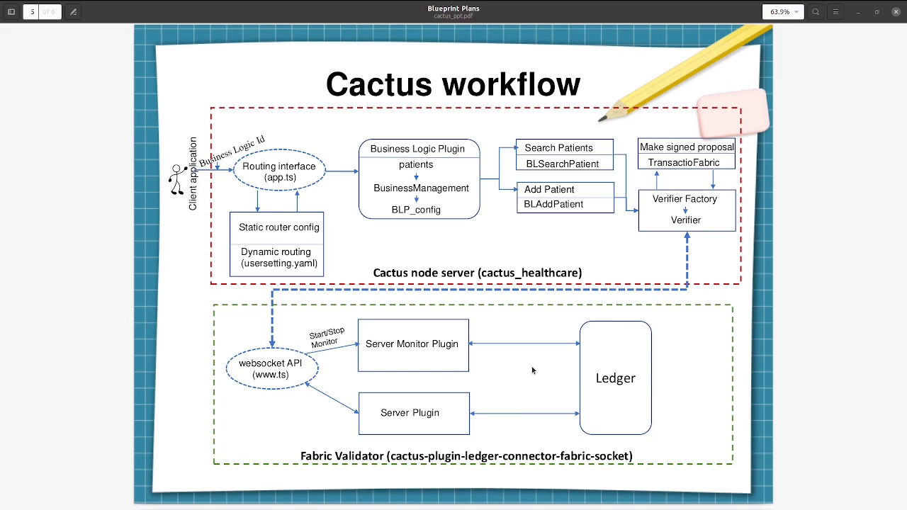
mouse_move(467, 377)
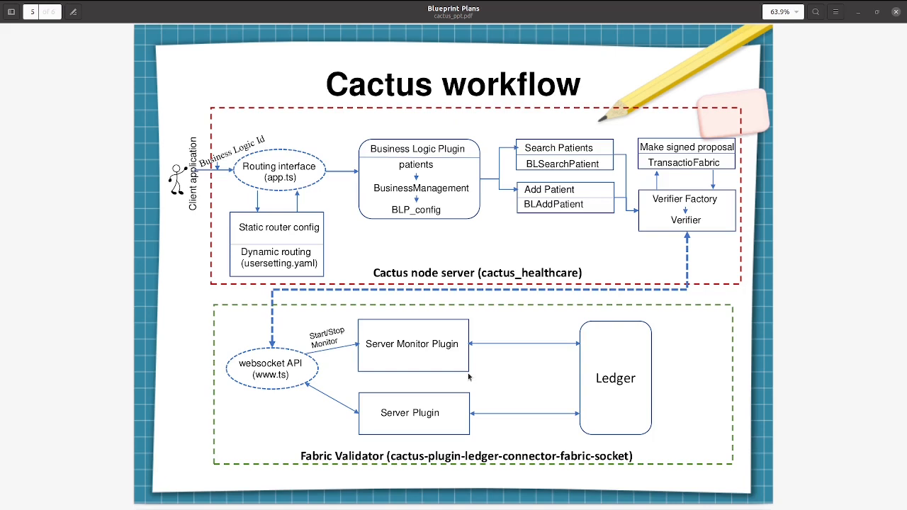
mouse_move(376, 372)
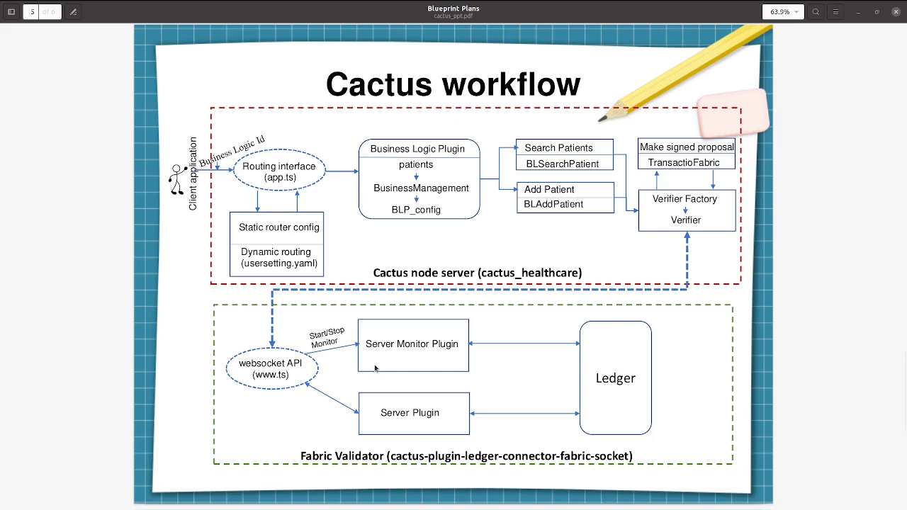
mouse_move(324, 374)
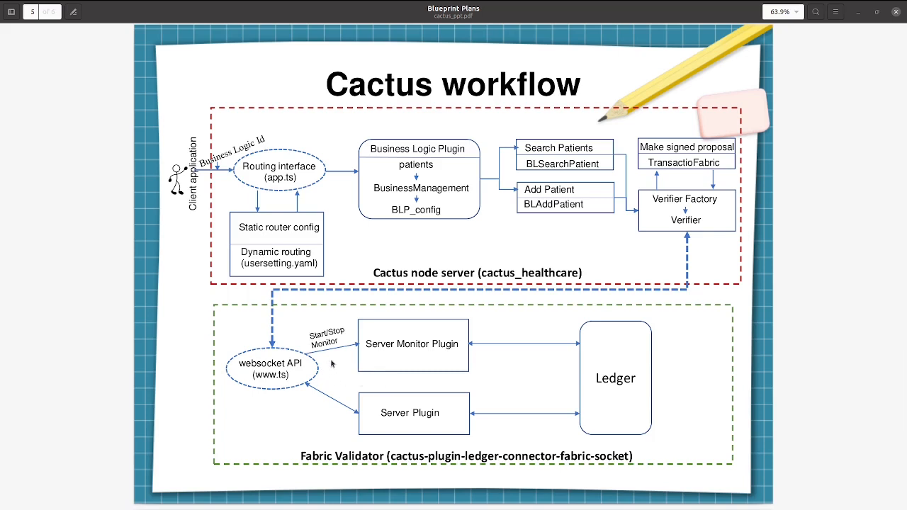
mouse_move(444, 437)
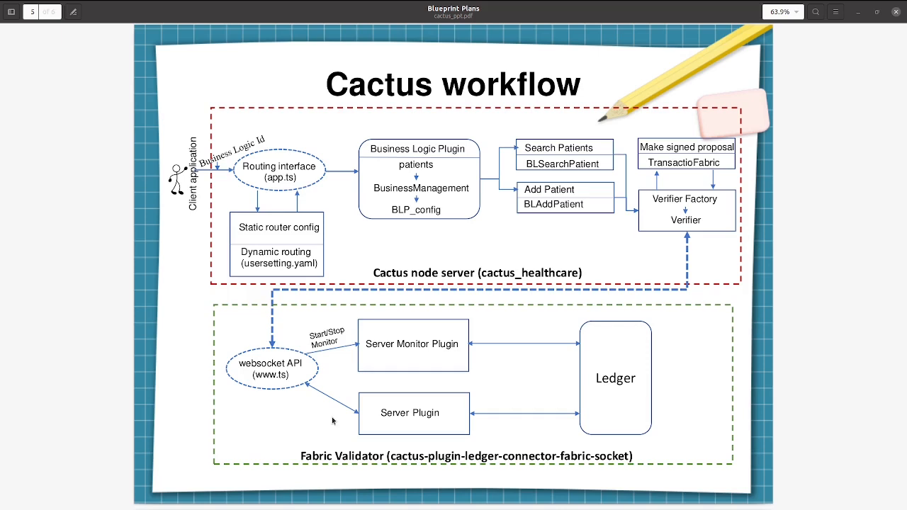
mouse_move(525, 422)
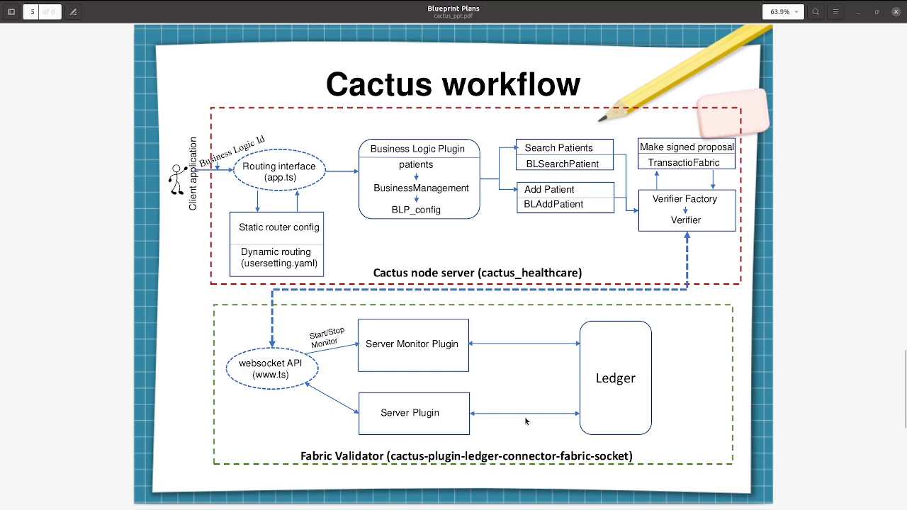